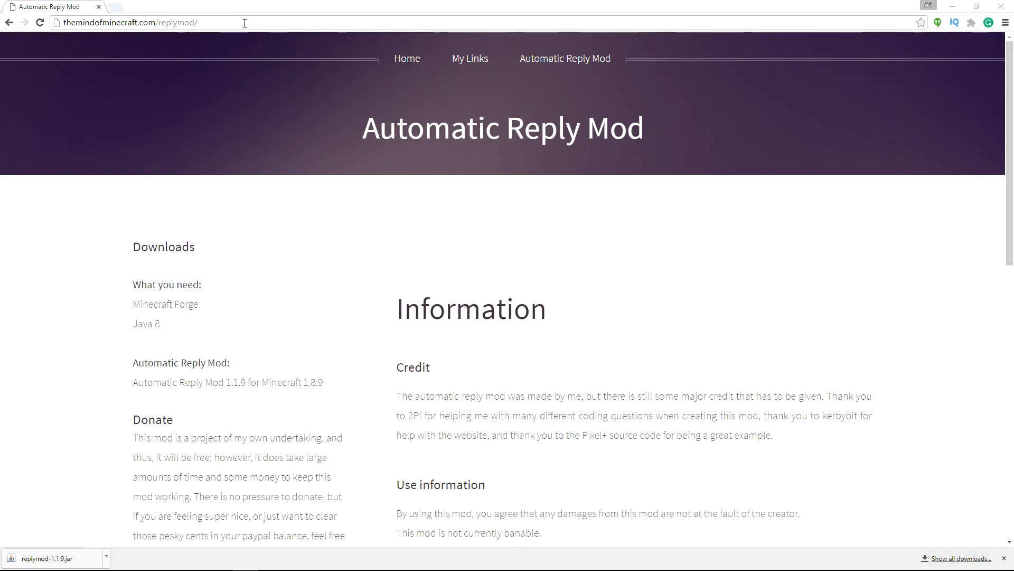
mouse_move(222, 225)
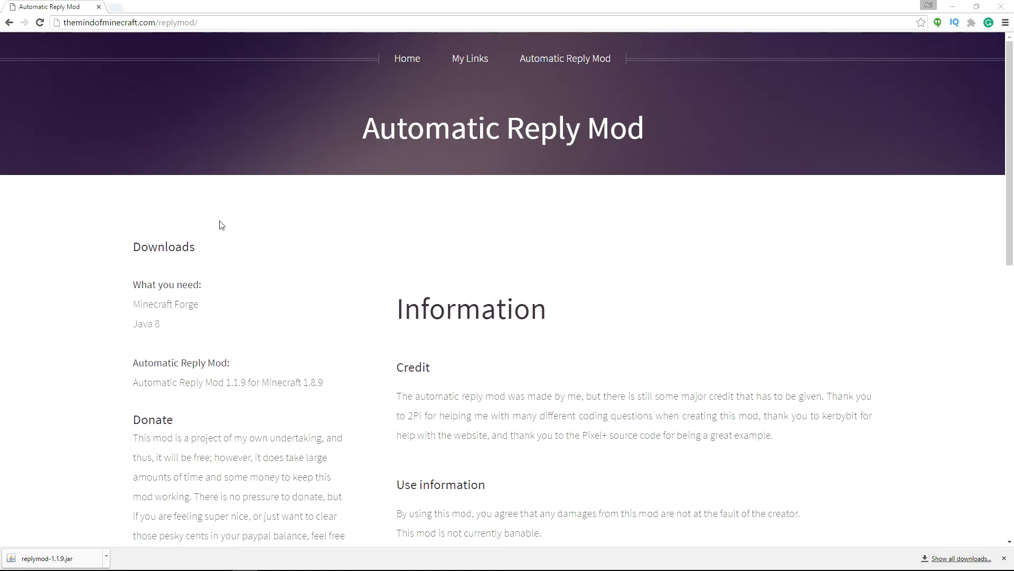
mouse_move(166, 304)
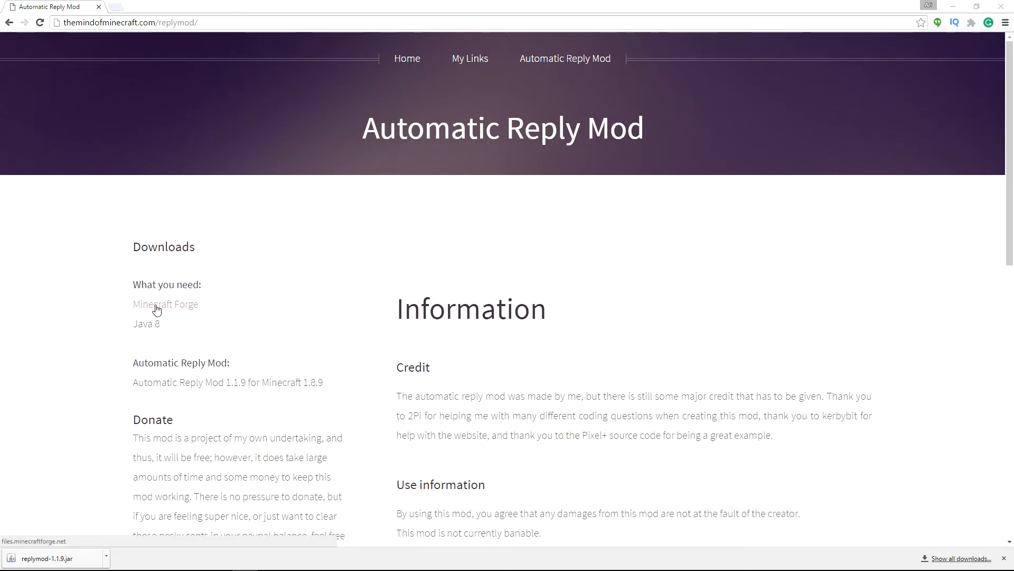
mouse_move(147, 323)
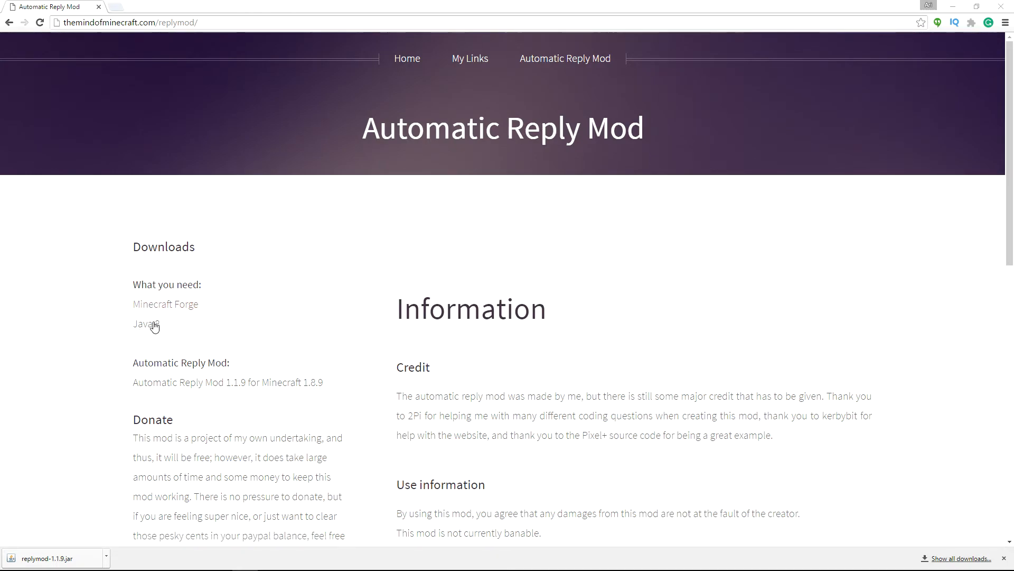
Step: Briefly view the Java 8 download page, then bring up the Minecraft Forge site in a new tab
click(142, 324)
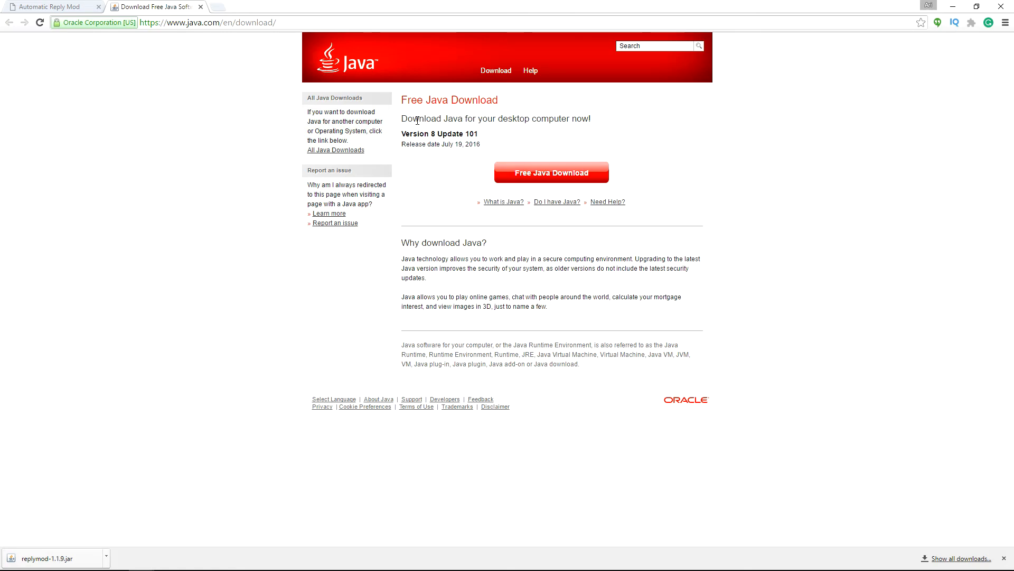
mouse_move(461, 122)
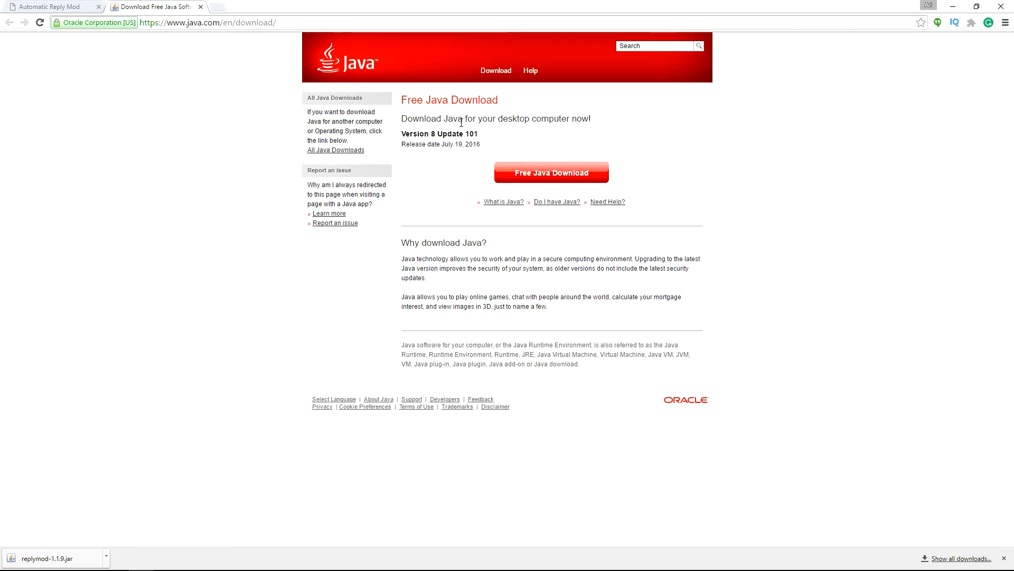
mouse_move(201, 7)
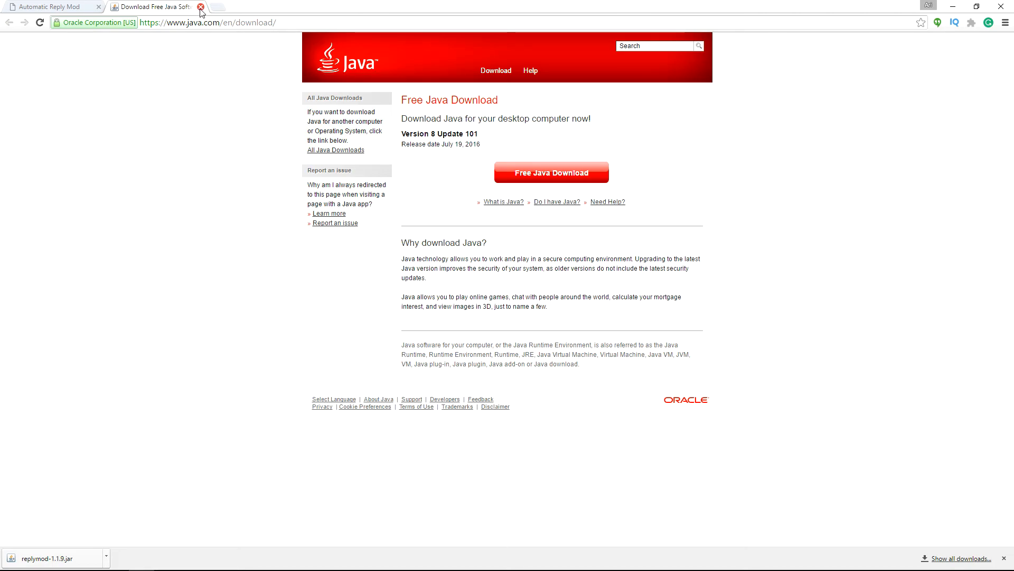
click(200, 6)
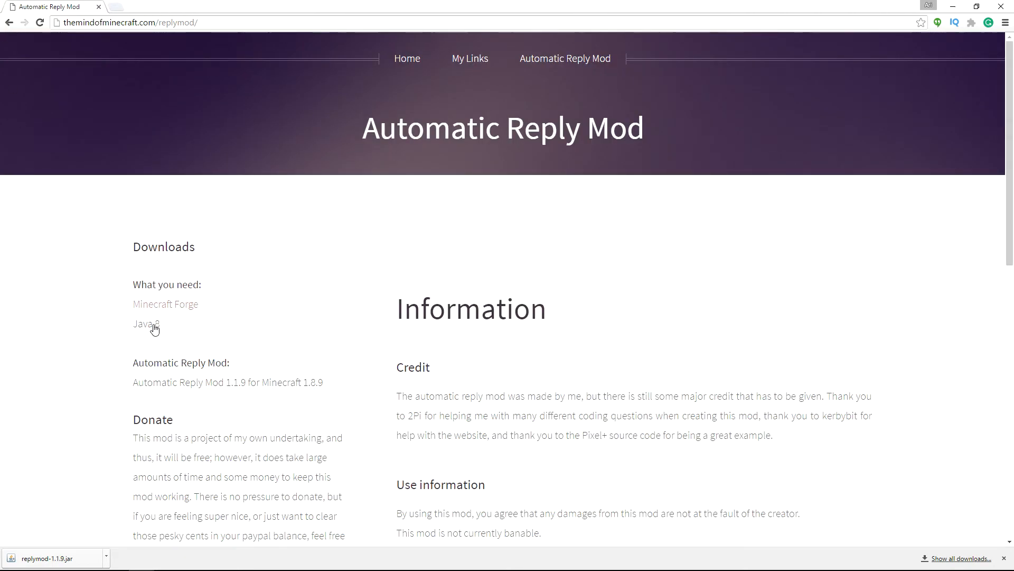
mouse_move(183, 312)
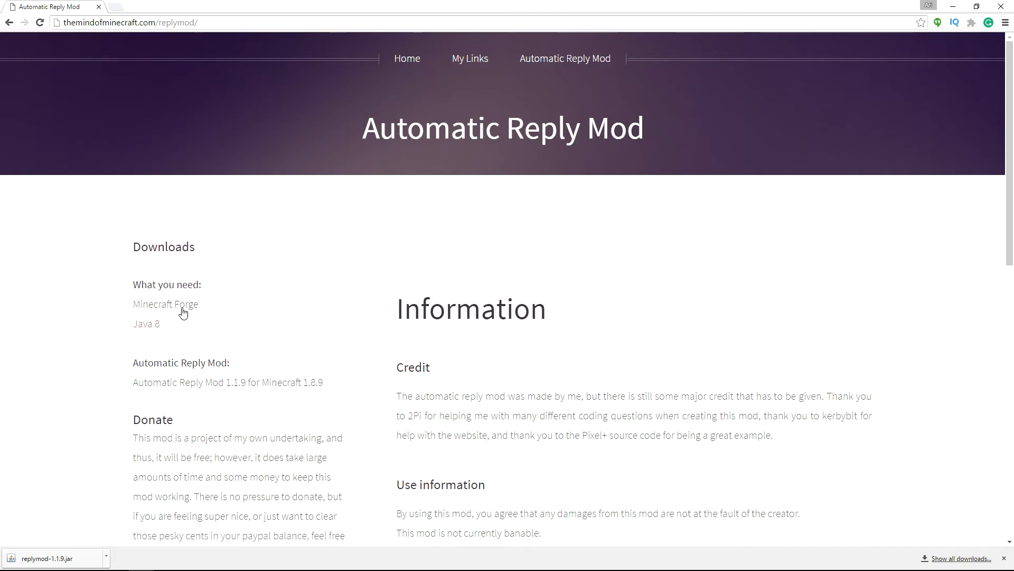
right_click(165, 304)
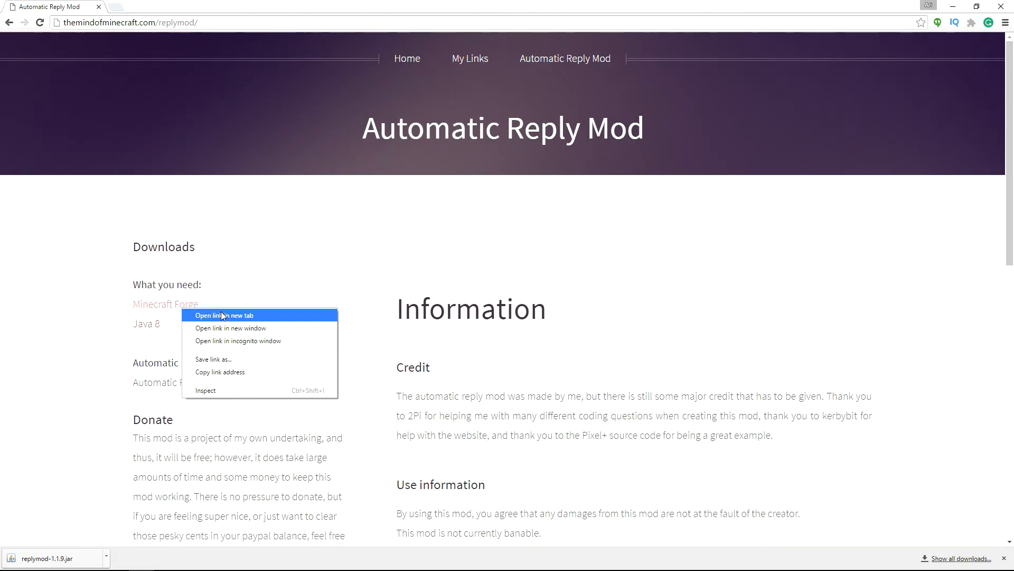
click(224, 315)
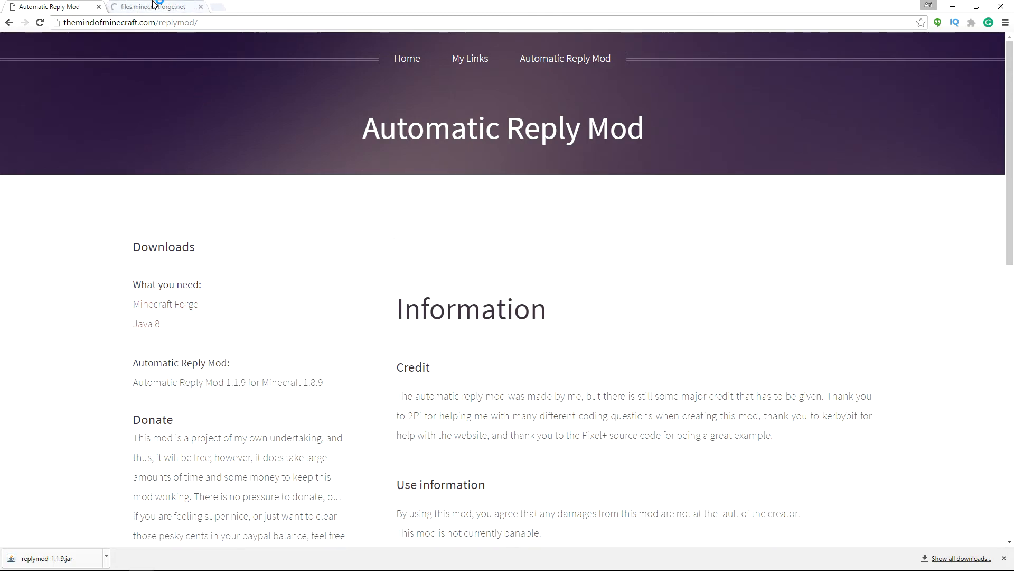
click(155, 6)
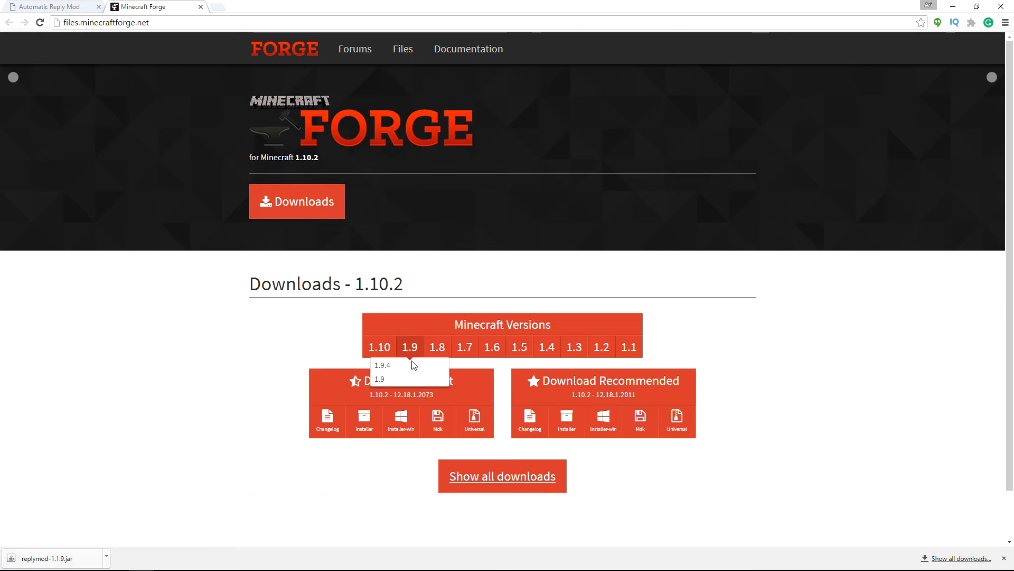
mouse_move(378, 347)
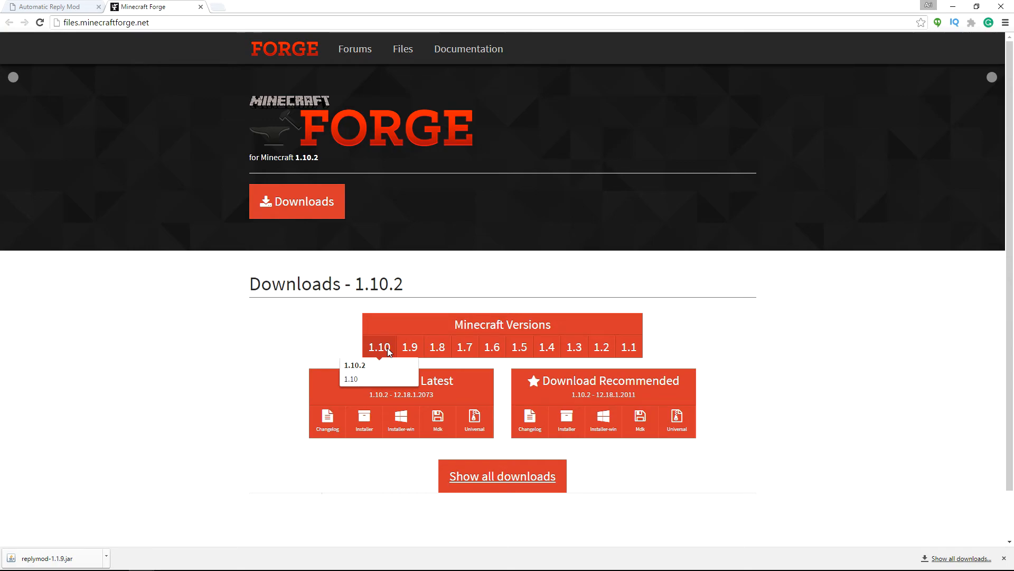
mouse_move(369, 369)
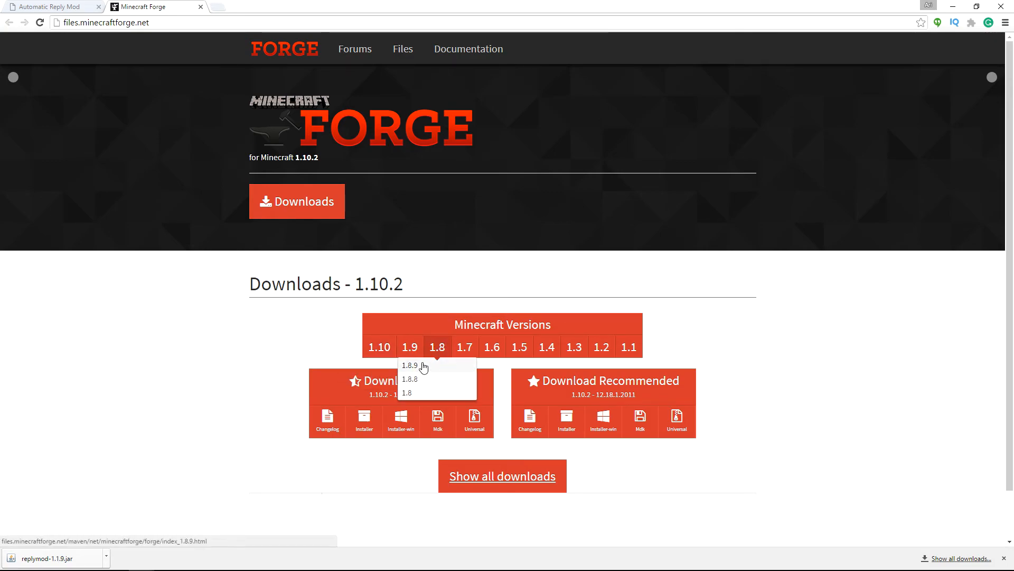
Step: Select Minecraft 1.8.9 and download its latest Forge installer
click(409, 365)
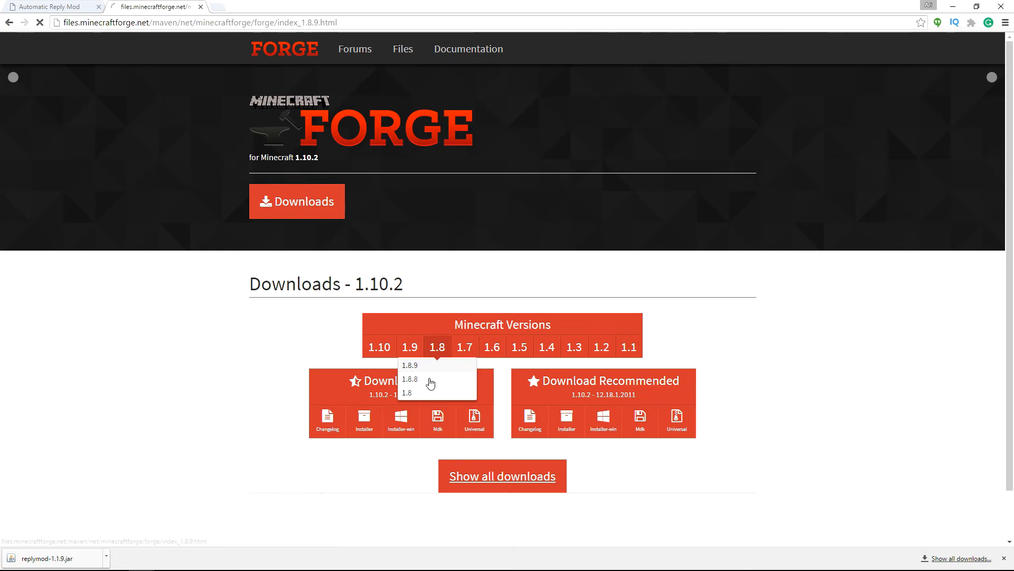
click(409, 365)
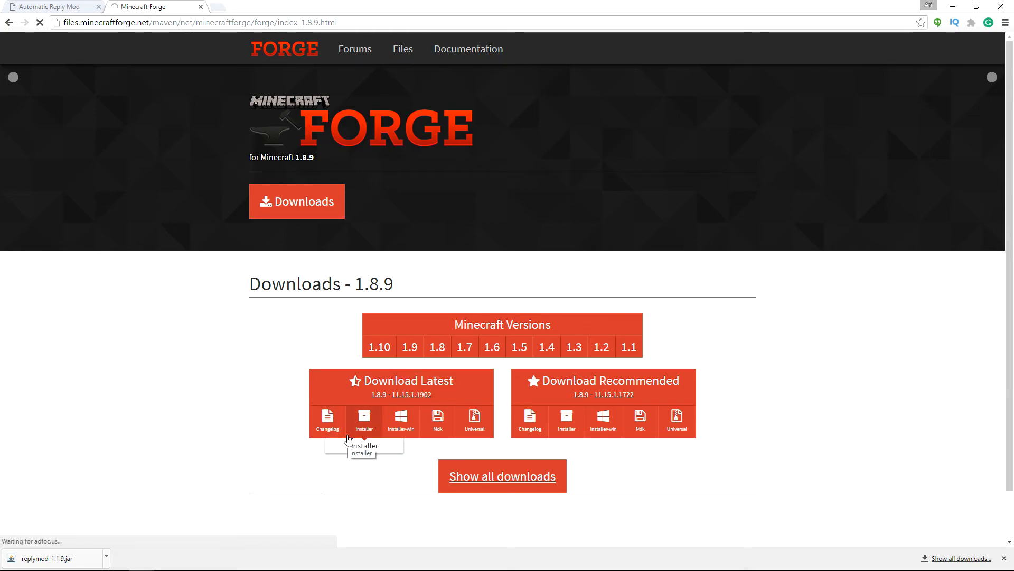
click(363, 418)
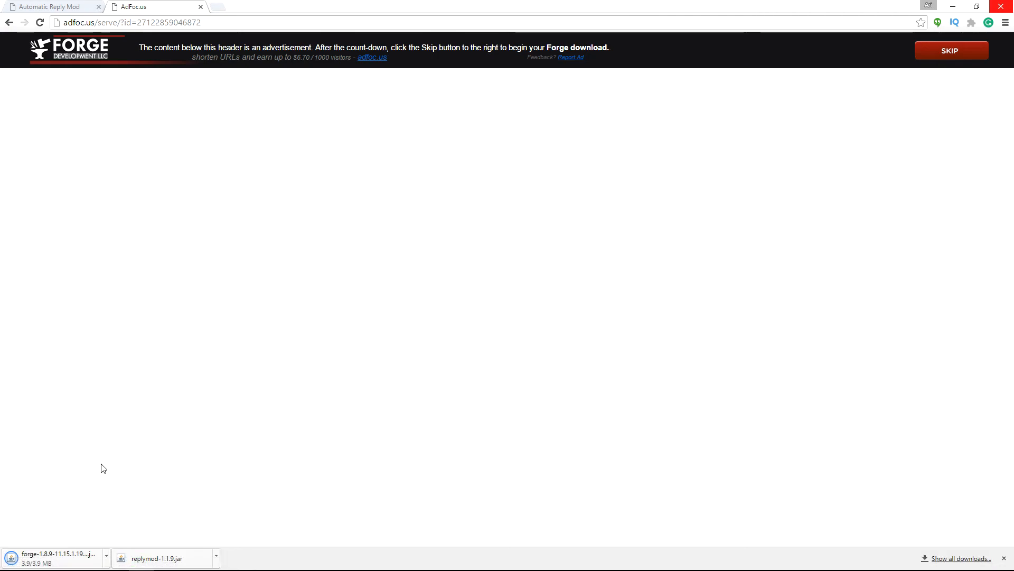
Step: Keep the Forge 1.8.9 installer jar despite Chrome's download warning
click(52, 558)
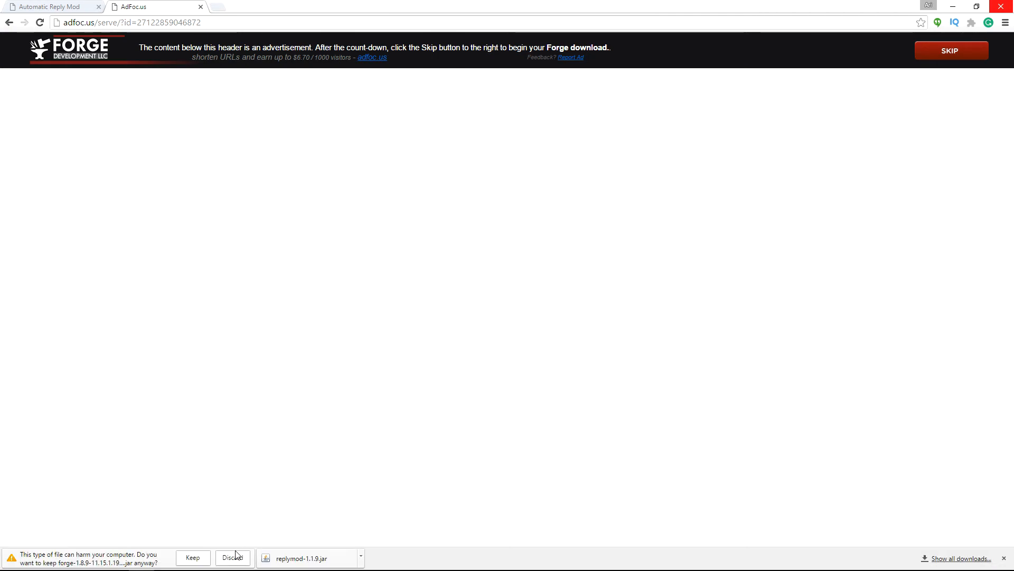
click(192, 558)
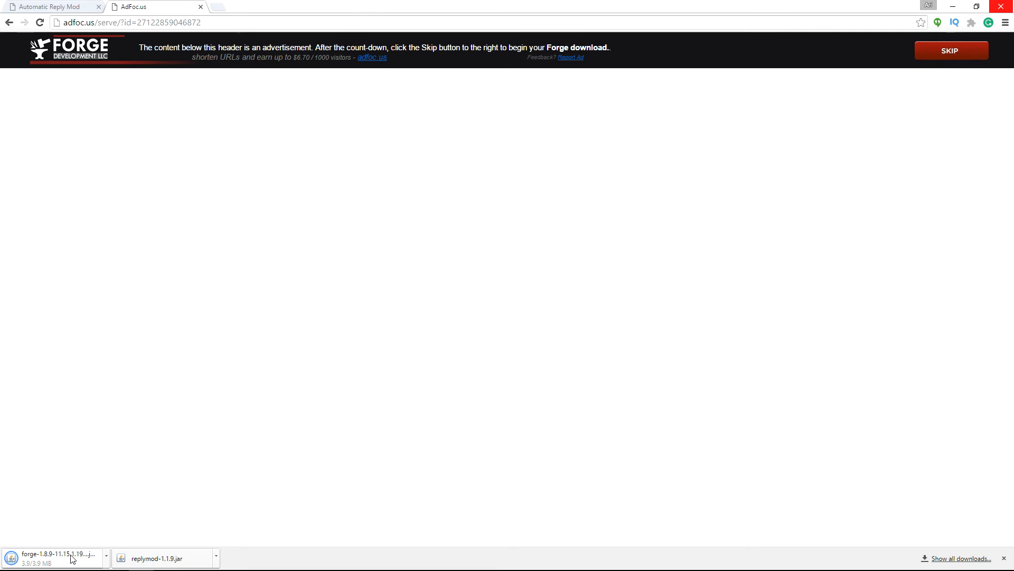
mouse_move(47, 527)
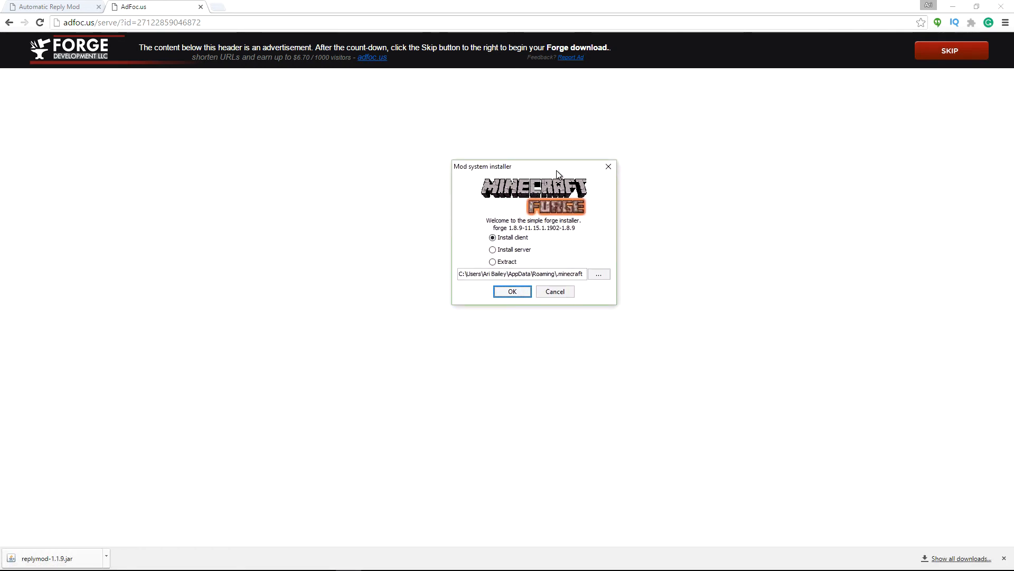
mouse_move(492, 248)
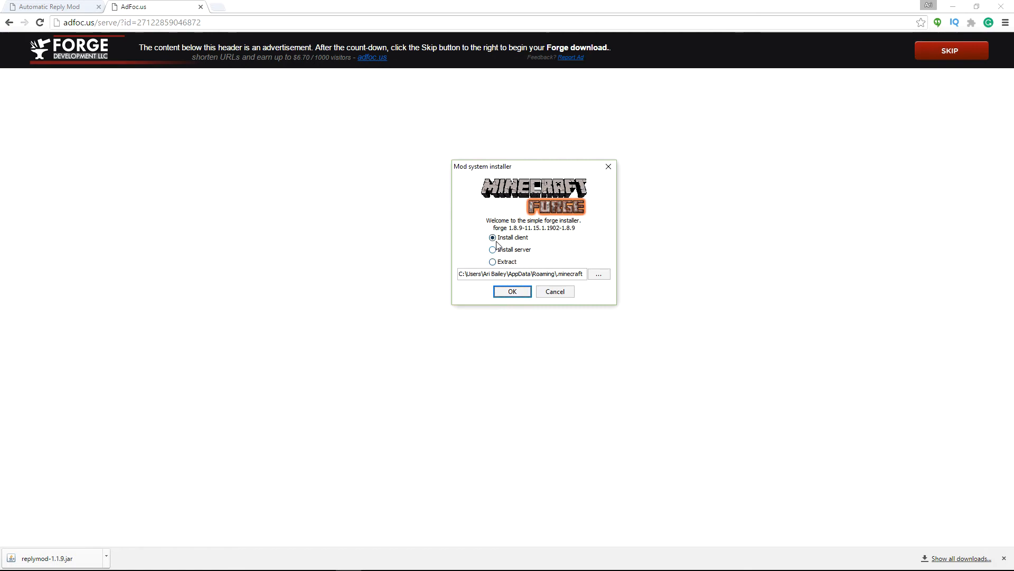
mouse_move(522, 290)
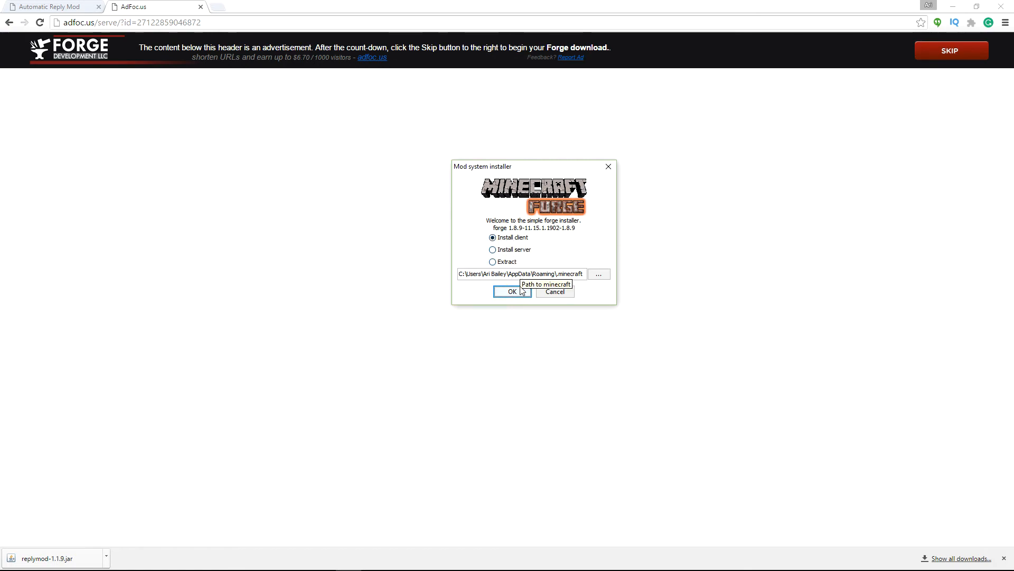
mouse_move(597, 273)
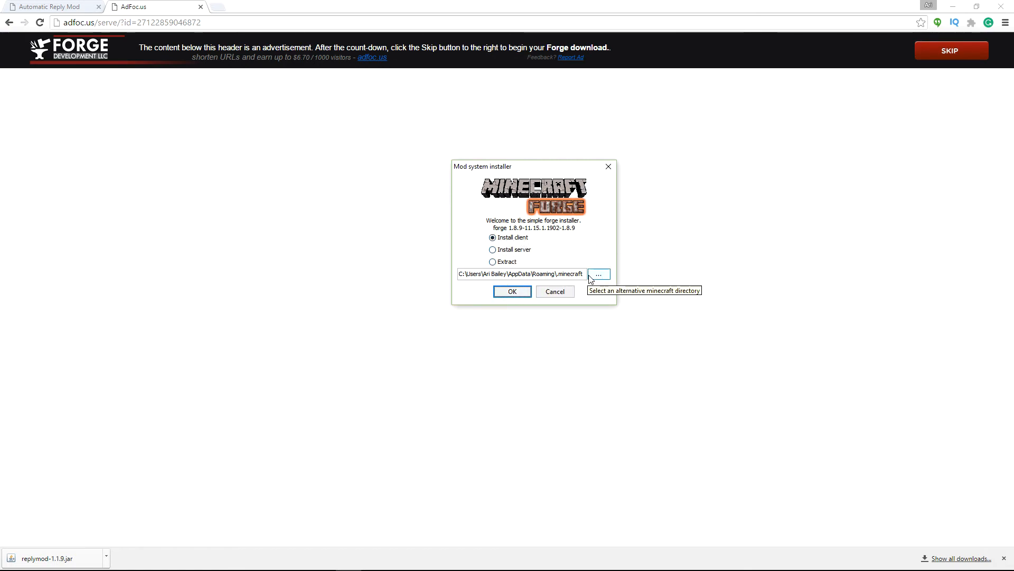
mouse_move(467, 279)
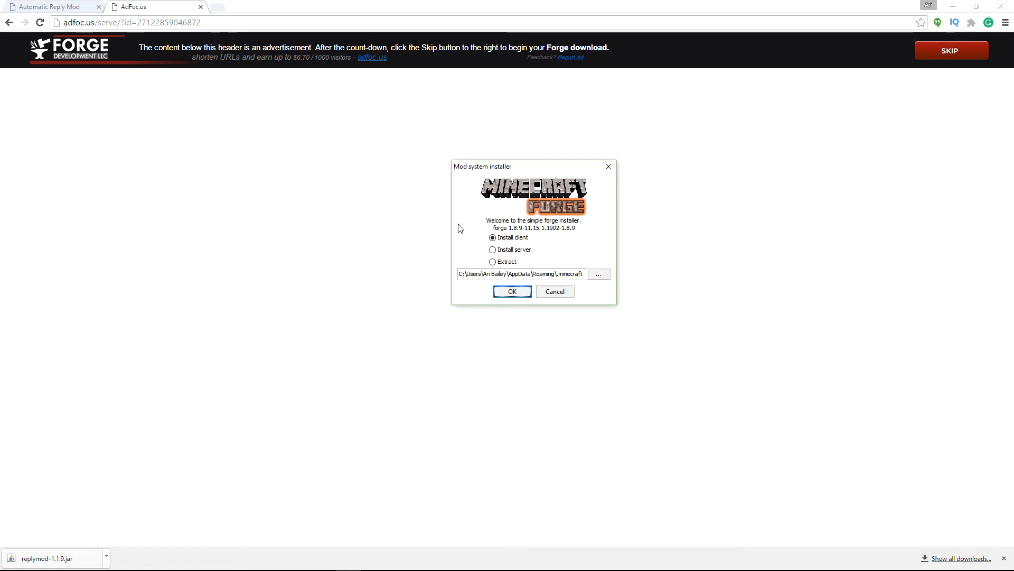
mouse_move(312, 438)
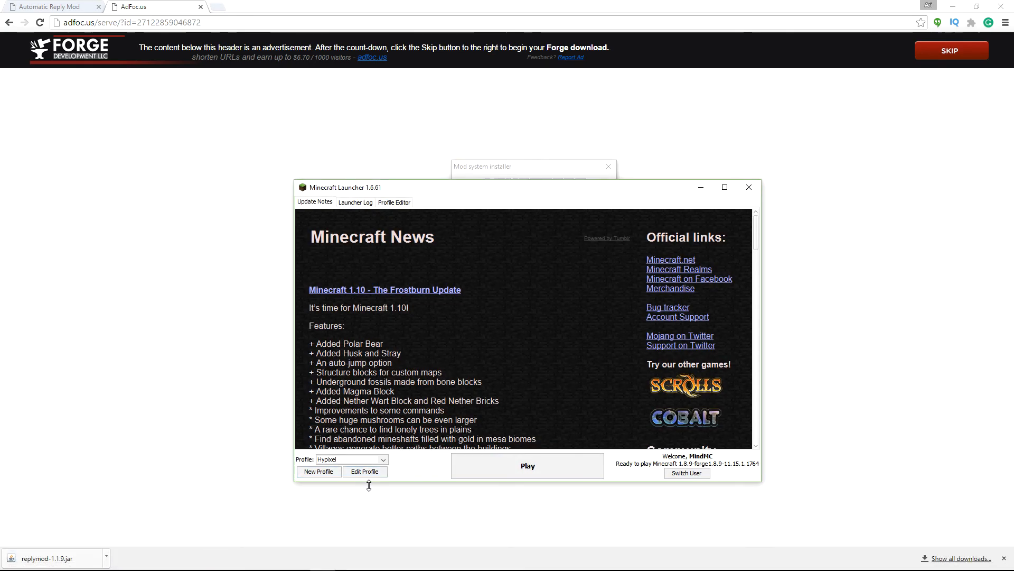
Step: Show the Hypixel profile's custom game directory path in Edit Profile
click(365, 471)
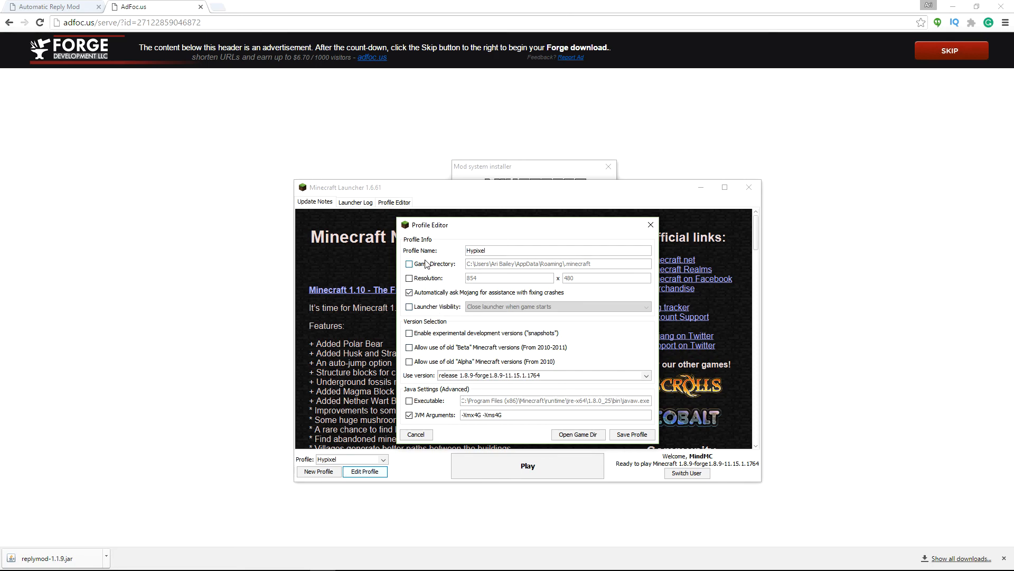
click(408, 265)
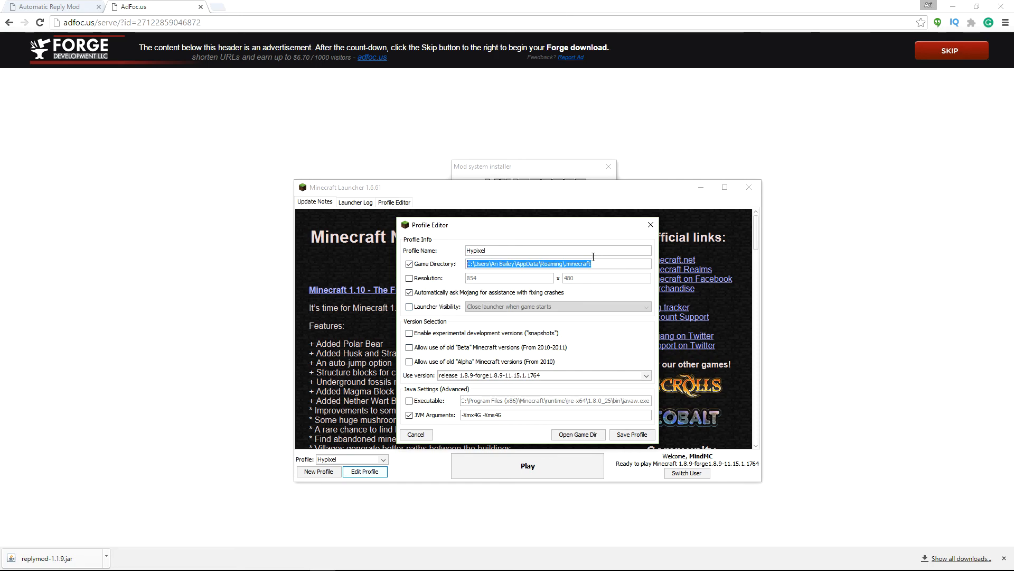
mouse_move(522, 262)
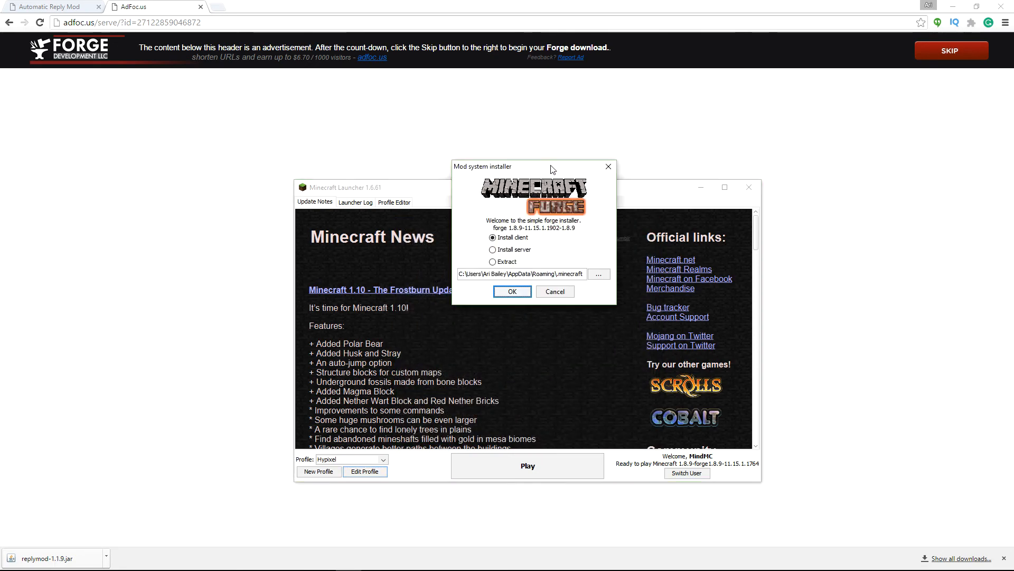
mouse_move(595, 286)
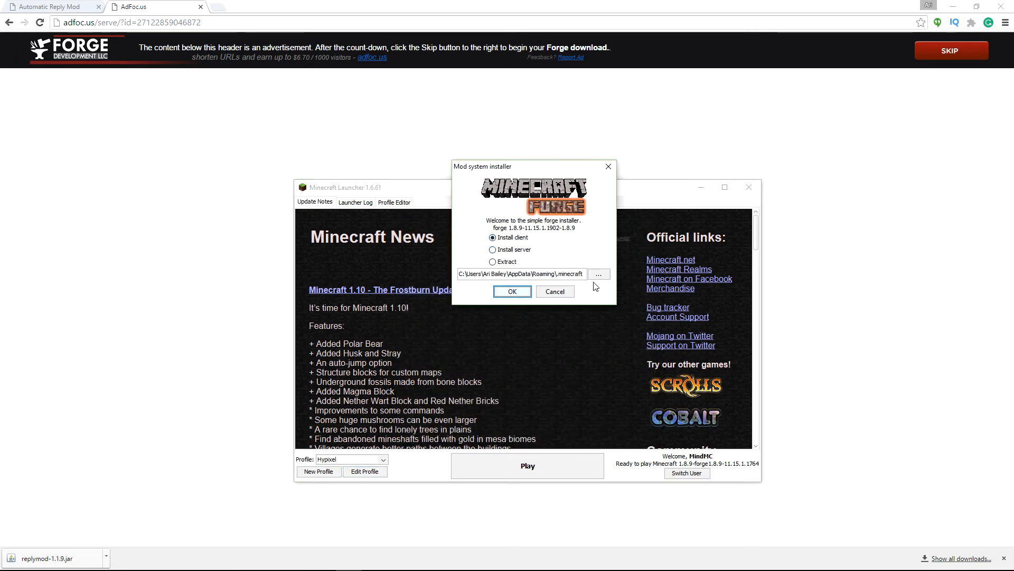
Step: Check the installer's target folder, then cancel the Forge installer without installing
click(598, 273)
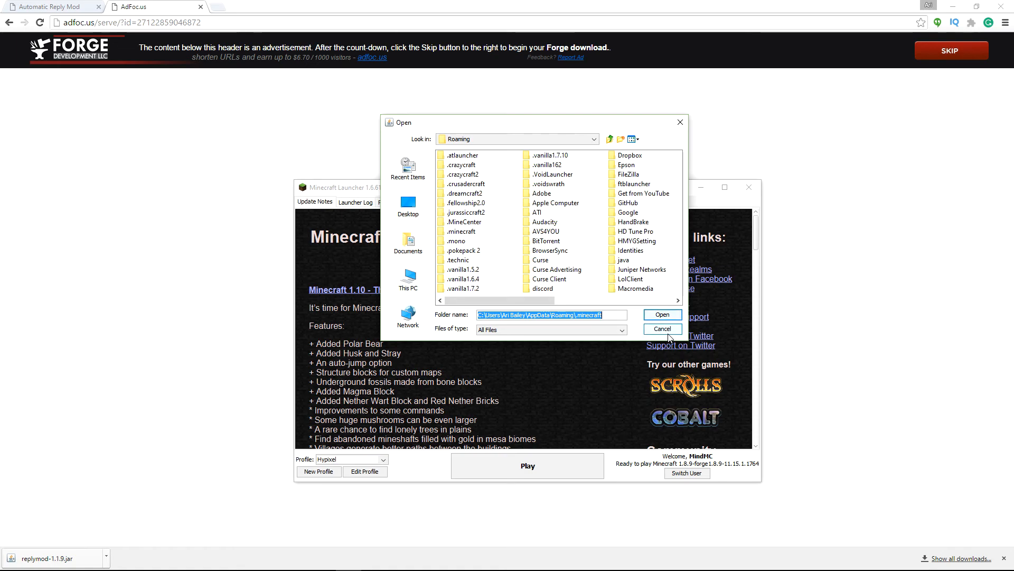
click(662, 329)
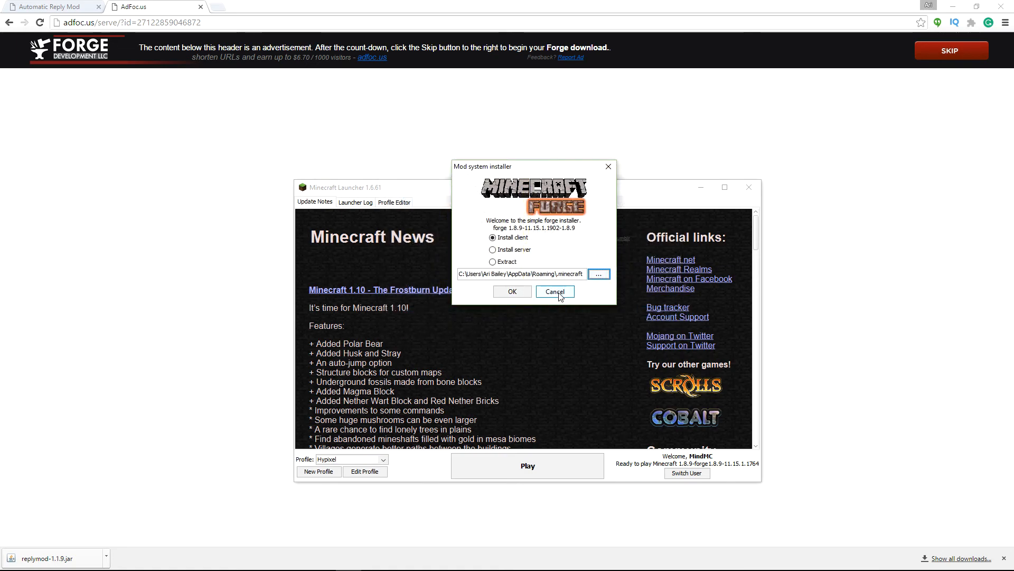
click(553, 291)
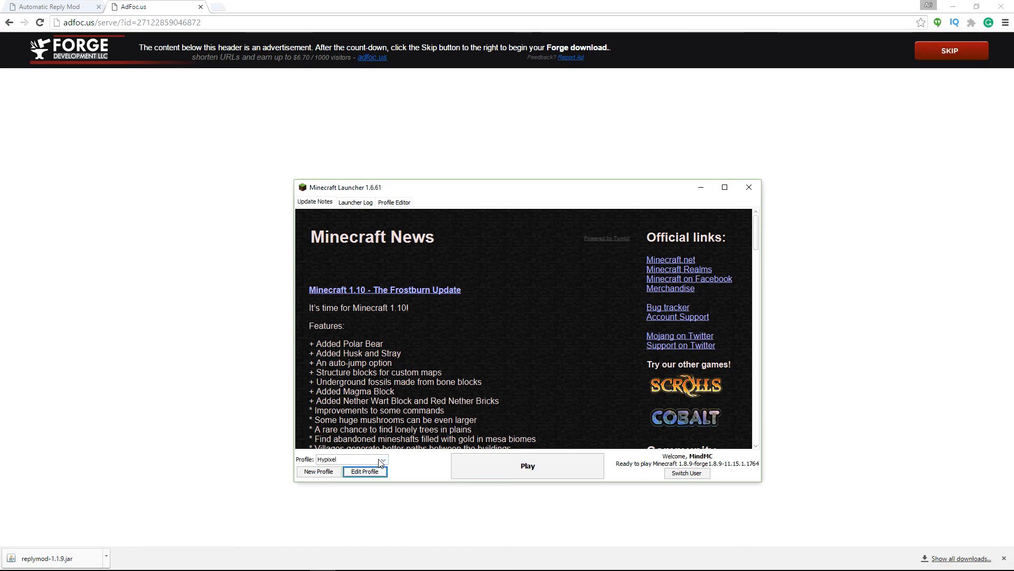
mouse_move(510, 296)
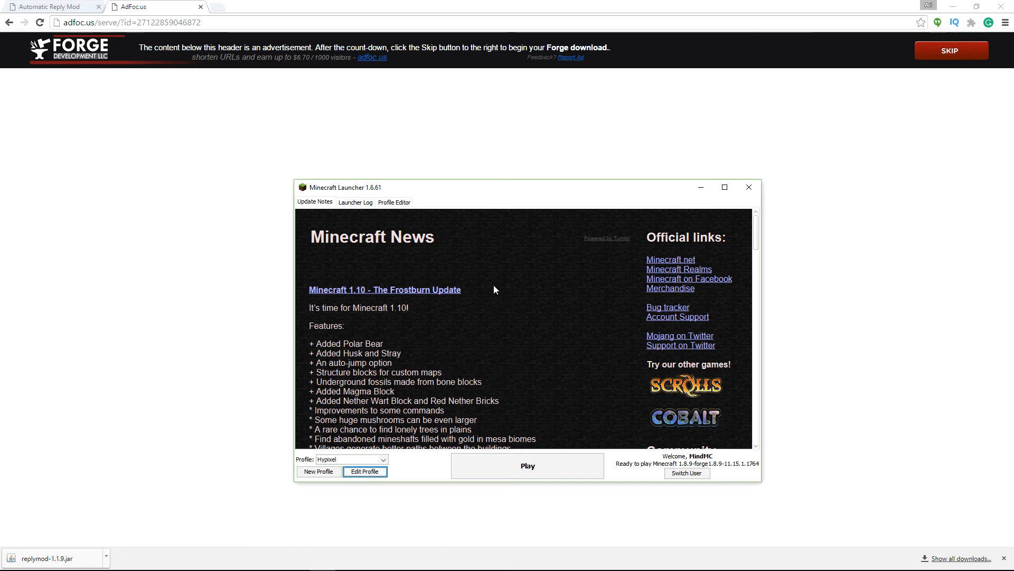
mouse_move(472, 192)
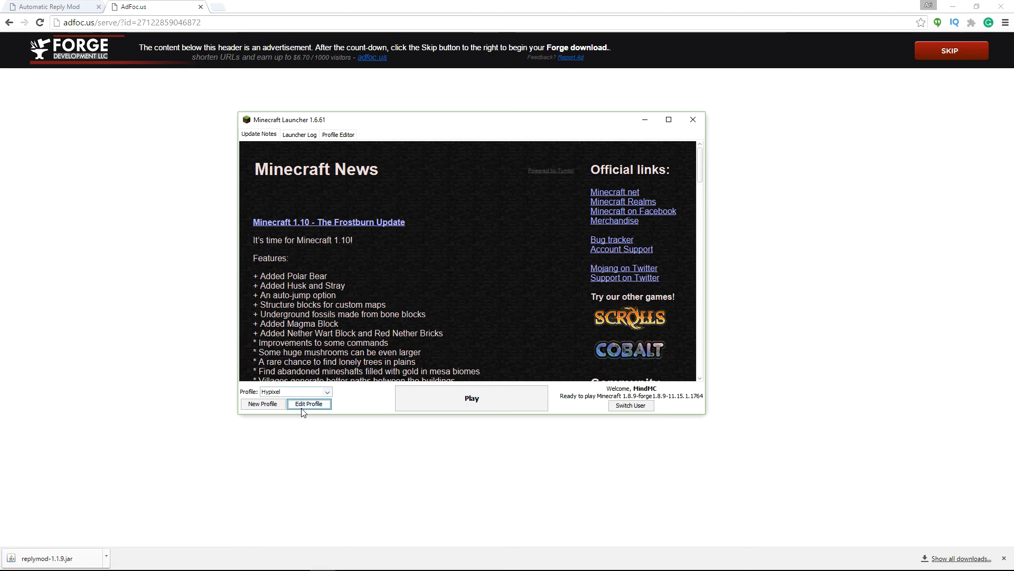
Step: Set the Hypixel profile to release 1.8.9-forge1.8.9-11.15.1.1764
click(308, 403)
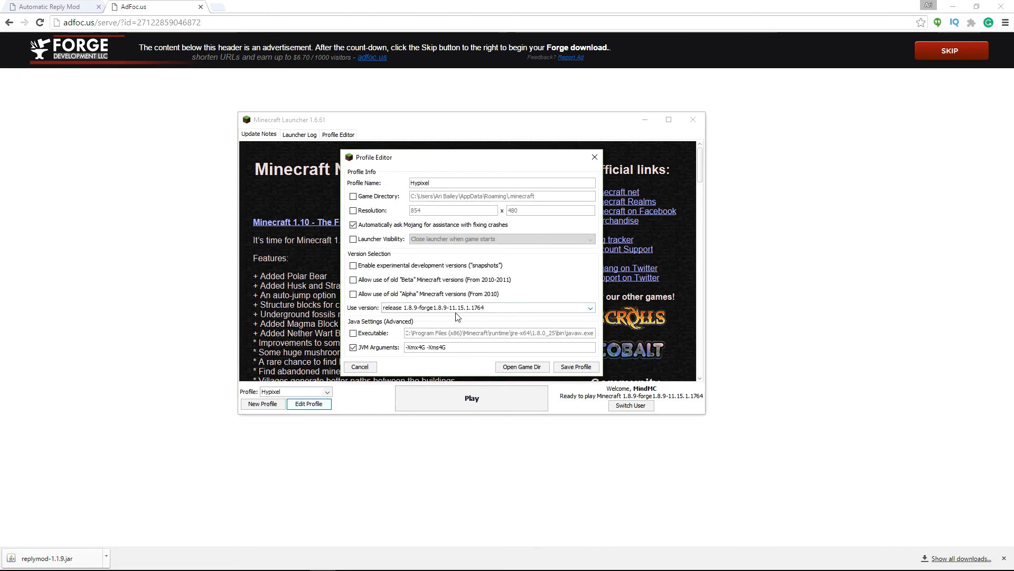
click(587, 308)
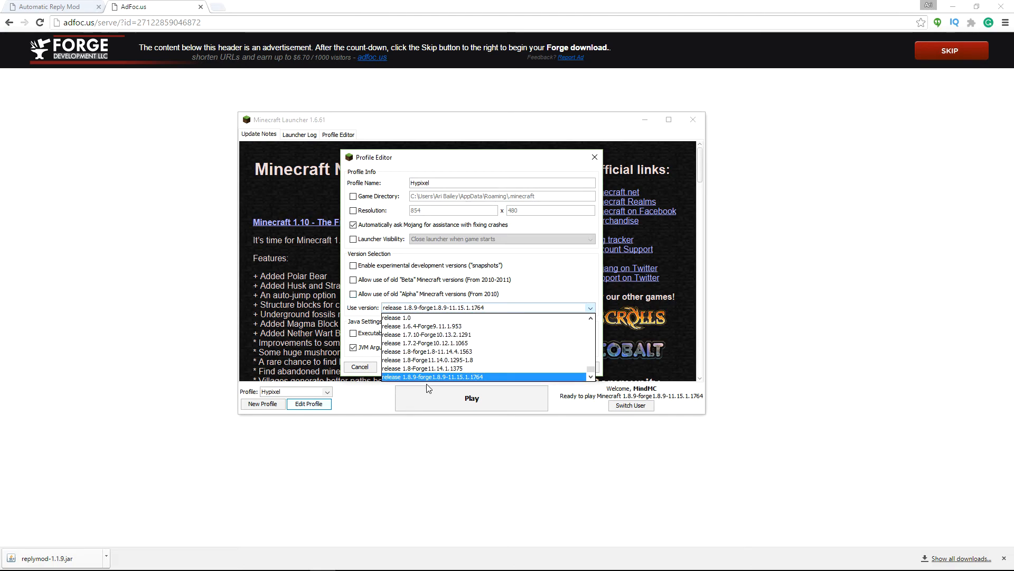
mouse_move(439, 378)
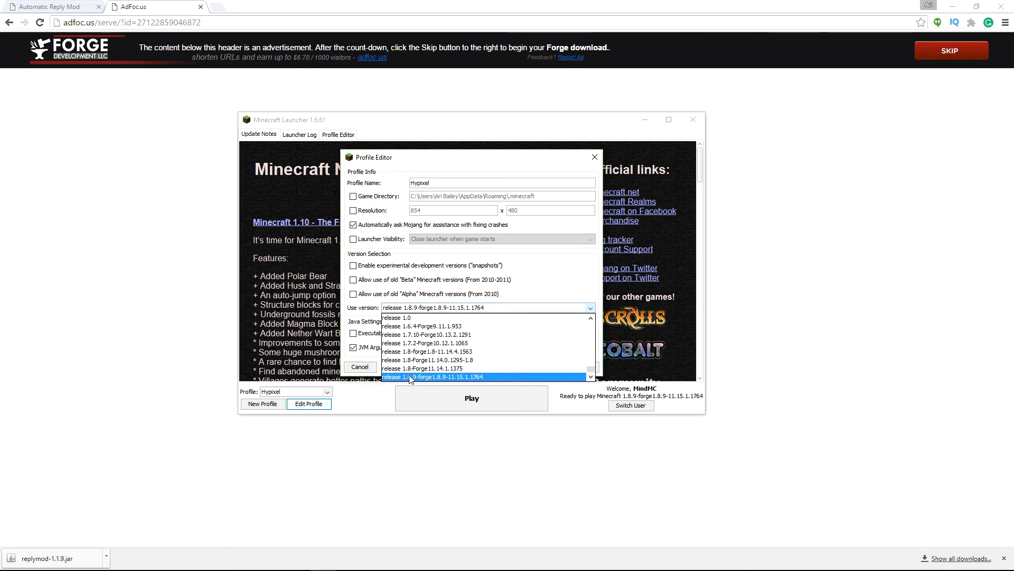
mouse_move(432, 380)
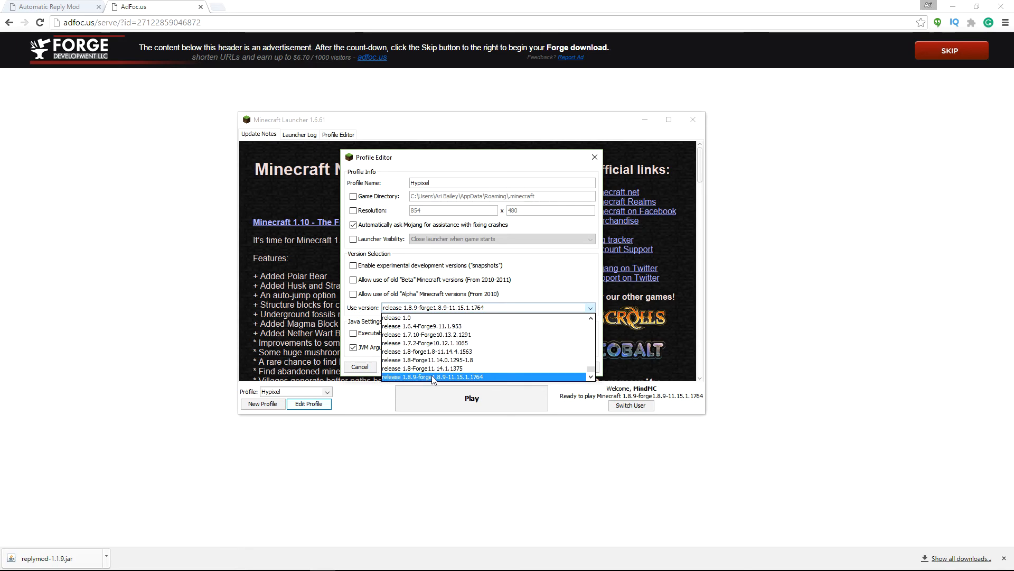
mouse_move(444, 378)
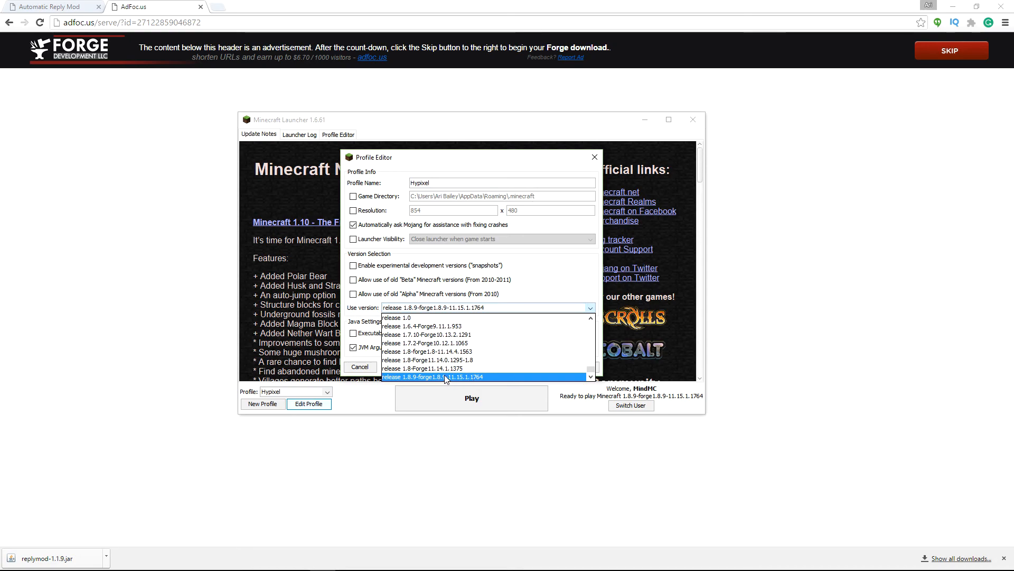
click(446, 376)
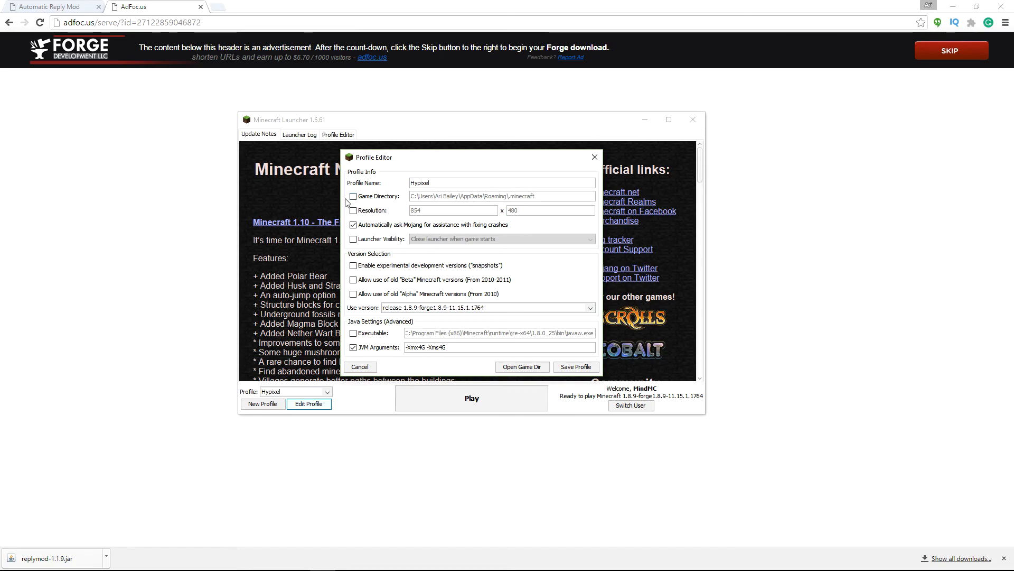
Step: Enable the custom game directory and select its .minecraft path
click(352, 196)
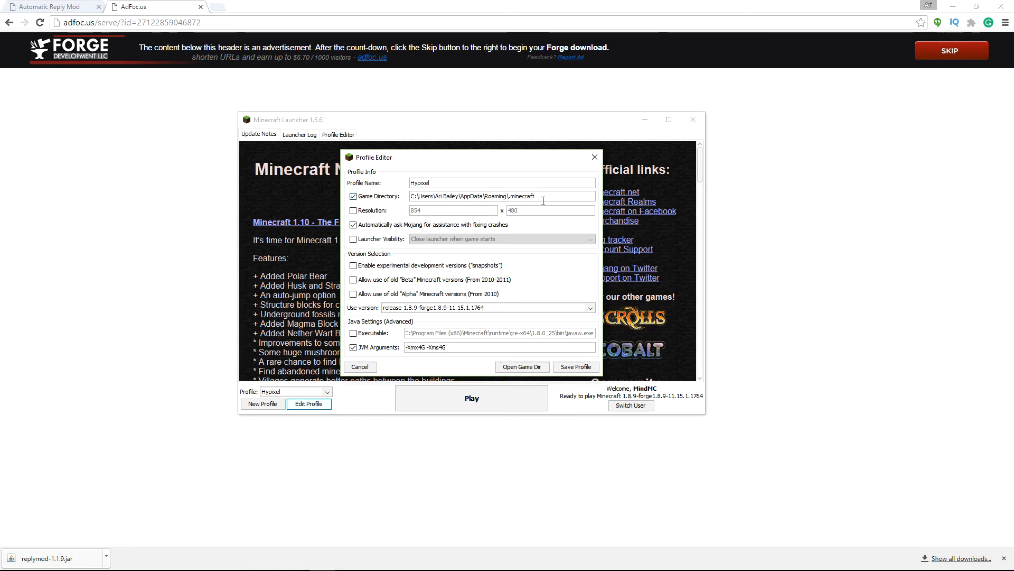
triple_click(472, 196)
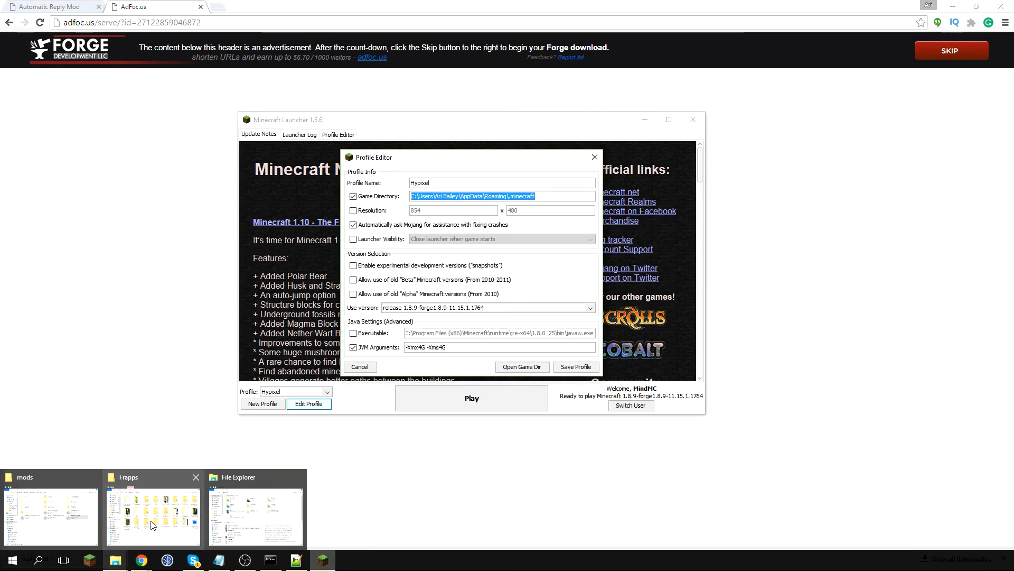
Step: Navigate File Explorer into the .minecraft mods folder
click(256, 510)
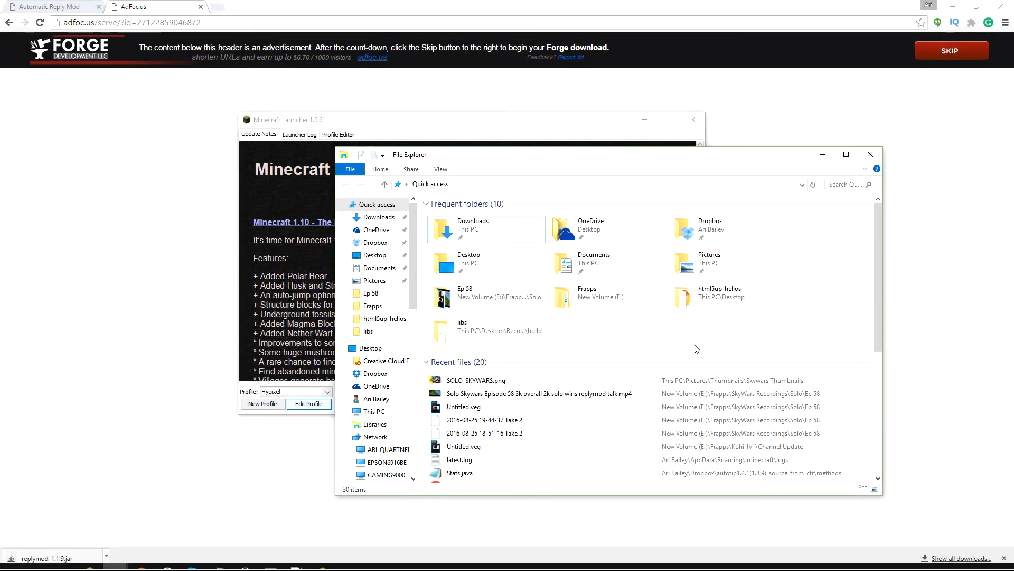
click(582, 185)
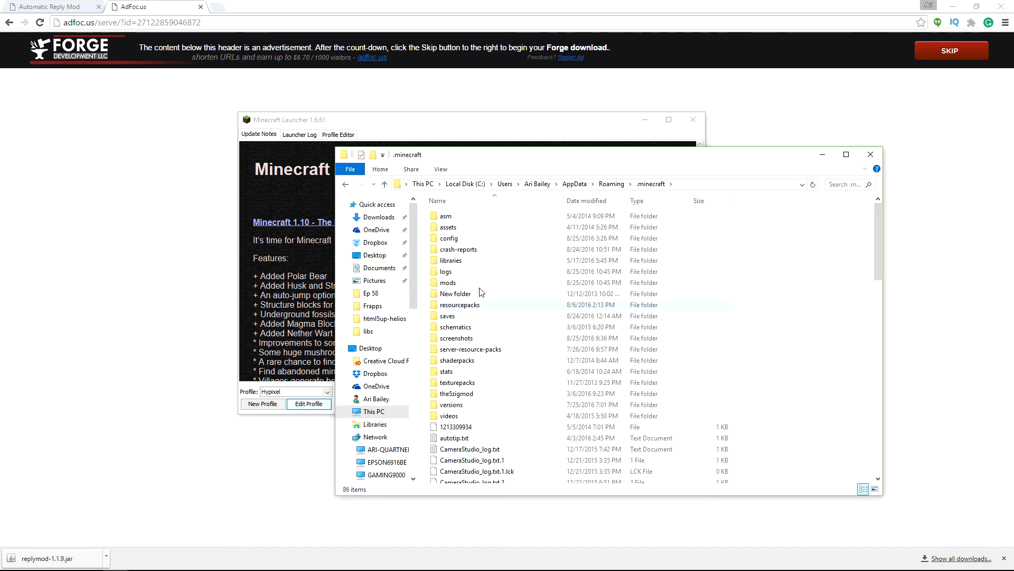
mouse_move(444, 215)
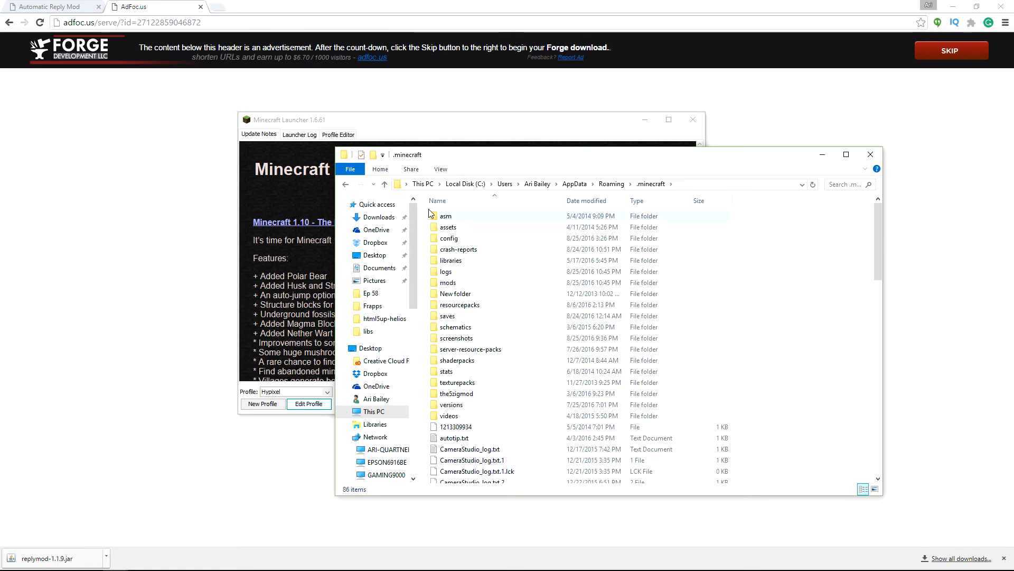
mouse_move(457, 291)
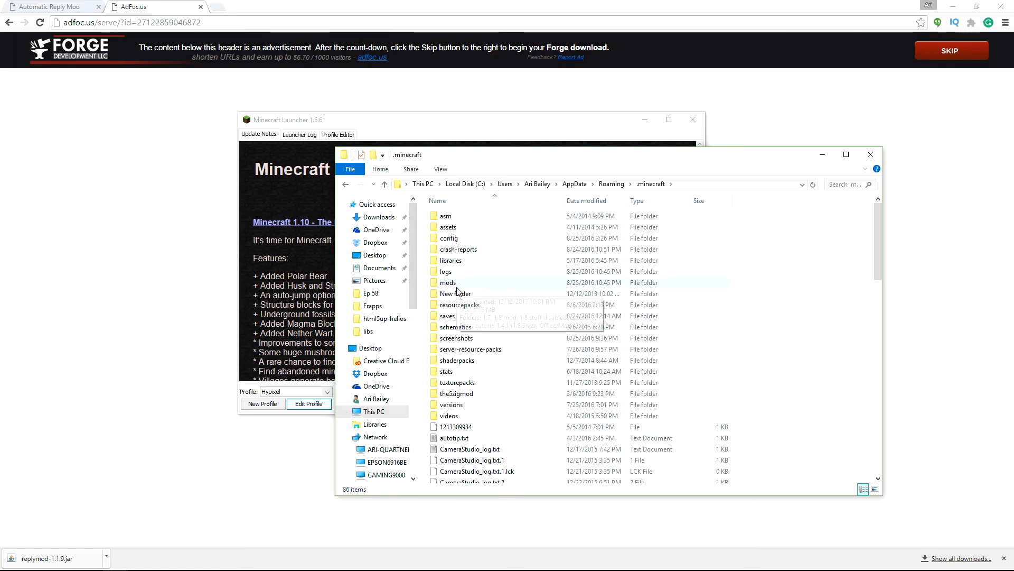
double_click(447, 282)
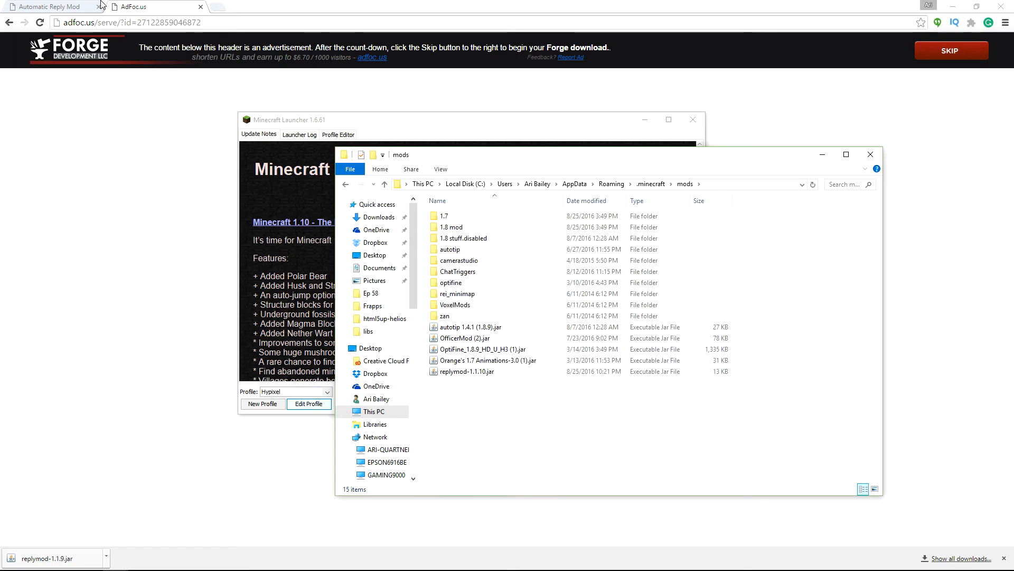
Step: Download replymod-1.1.9 from MediaFire and keep the jar despite the warning
click(46, 7)
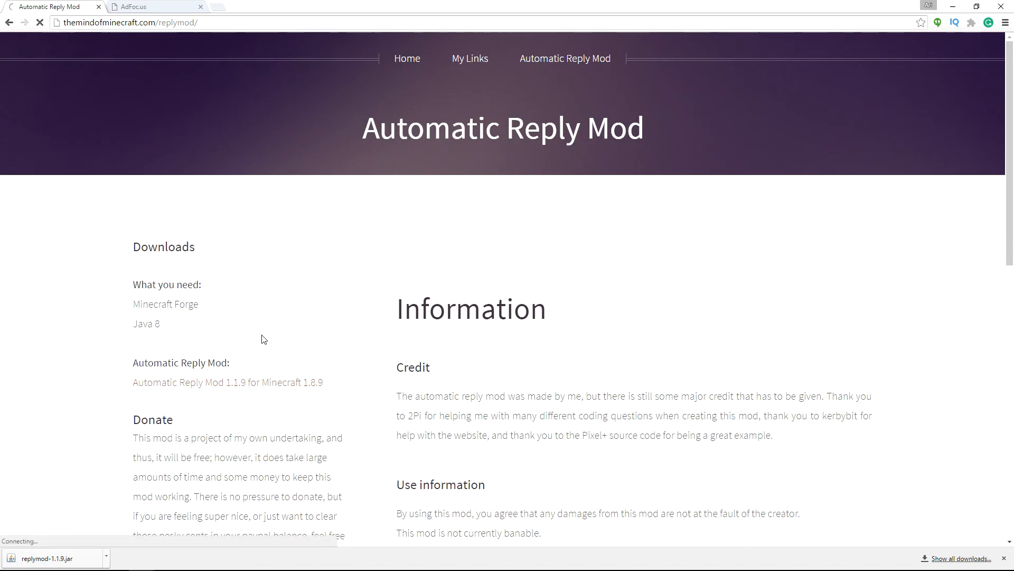
mouse_move(245, 381)
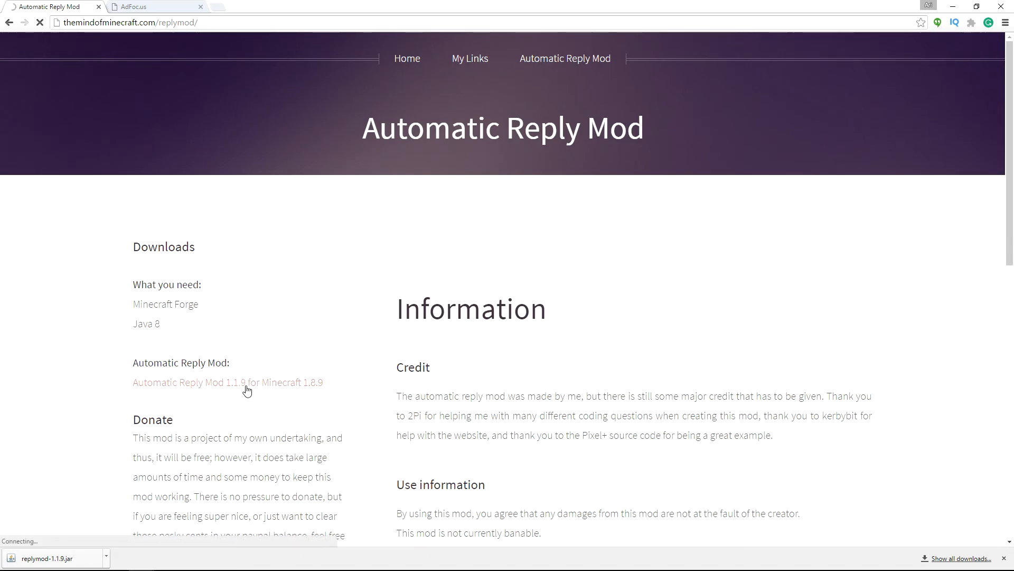
click(227, 381)
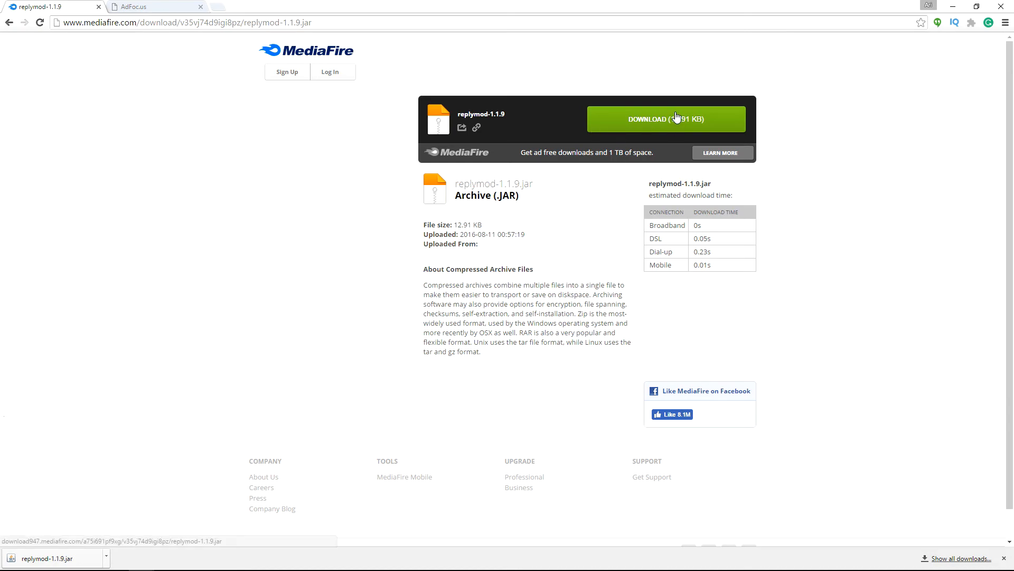
click(665, 119)
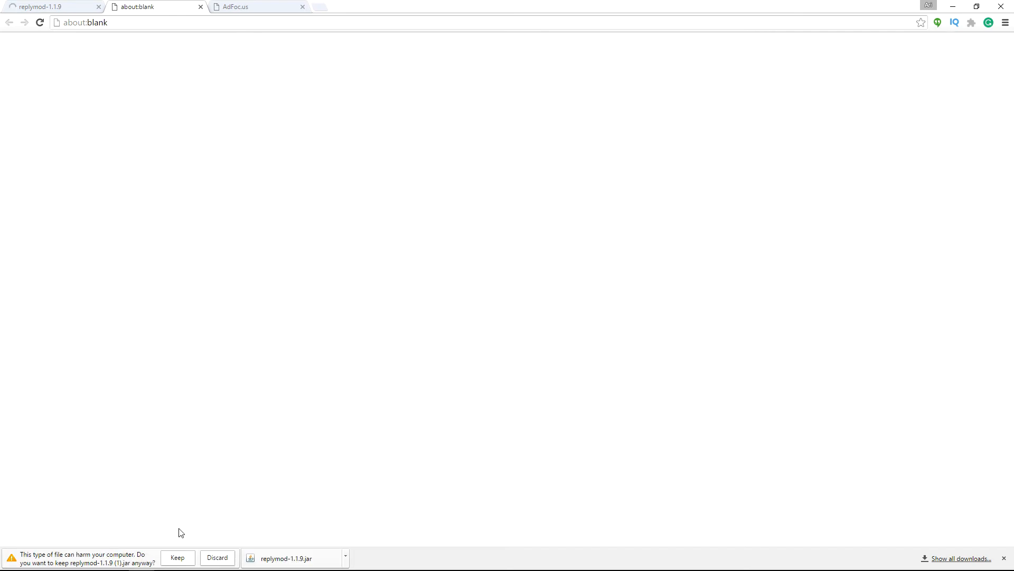
click(177, 558)
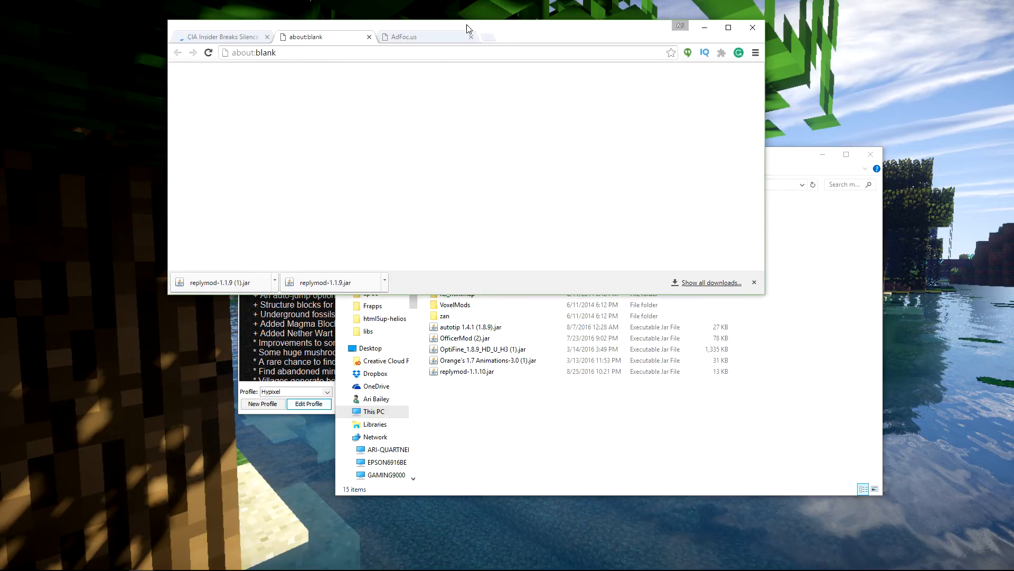
Step: Put the downloaded jar in mods, then delete the duplicate replymod-1.1.9 (1).jar
click(266, 37)
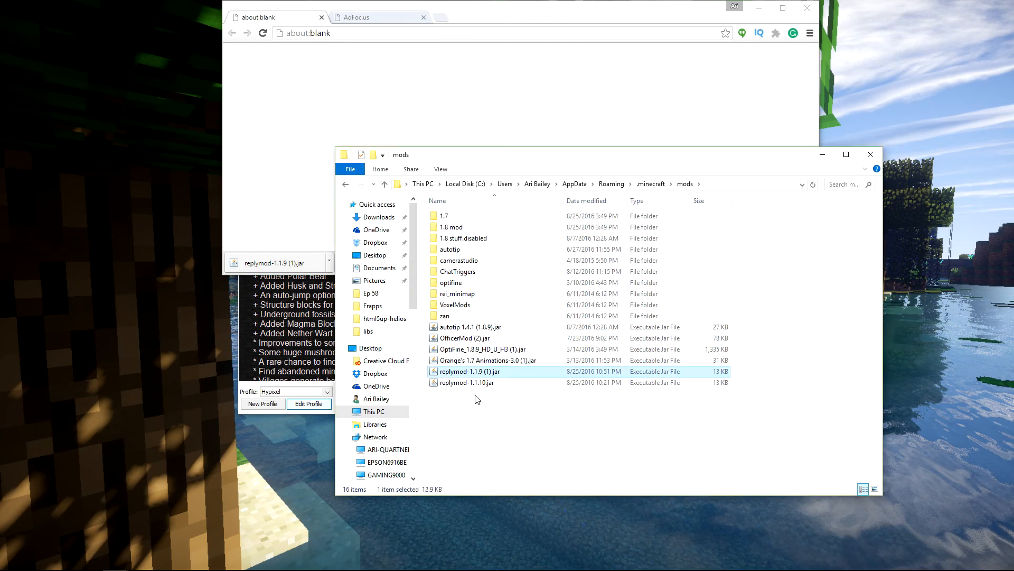
right_click(469, 371)
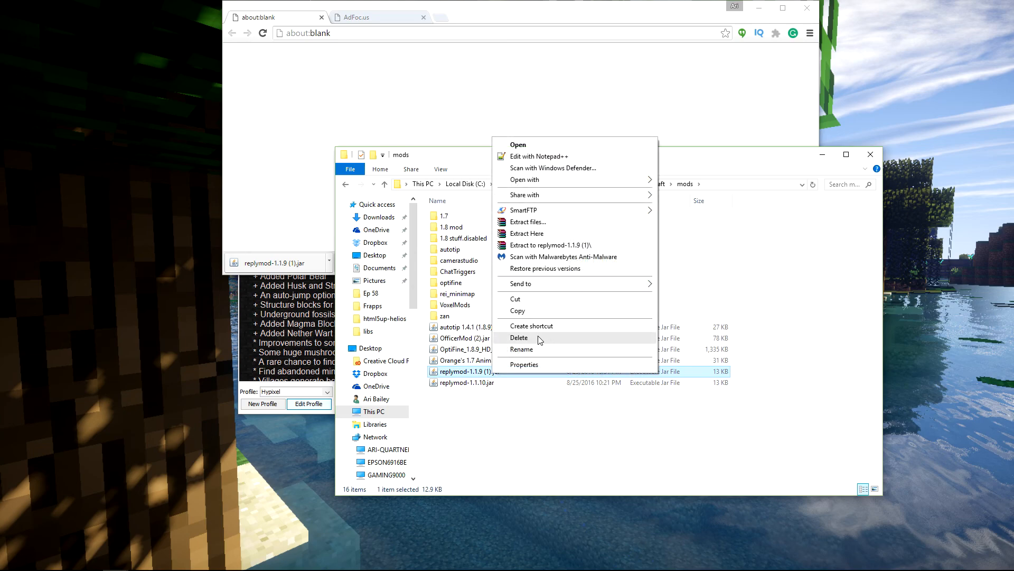
mouse_move(547, 345)
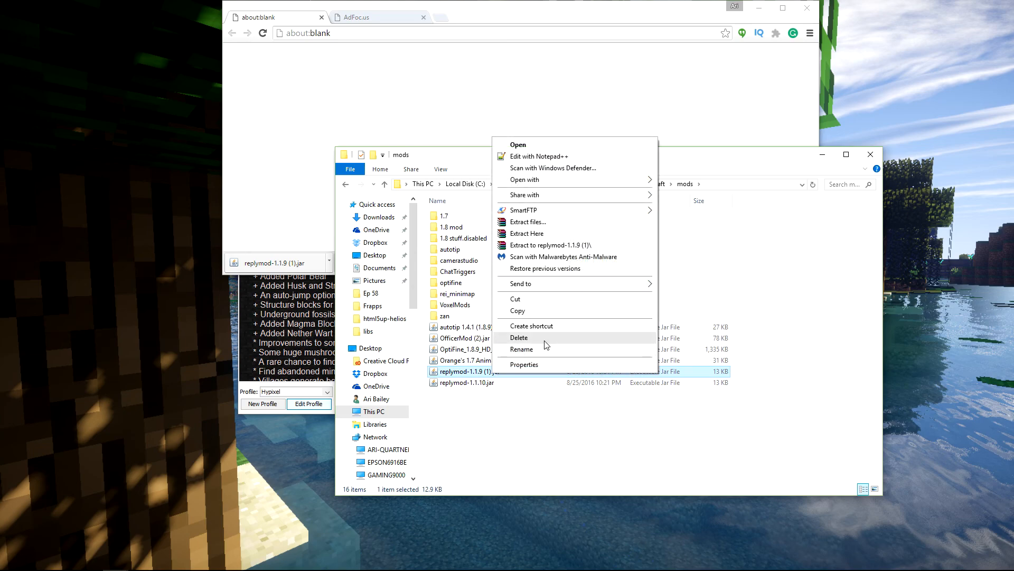
click(519, 337)
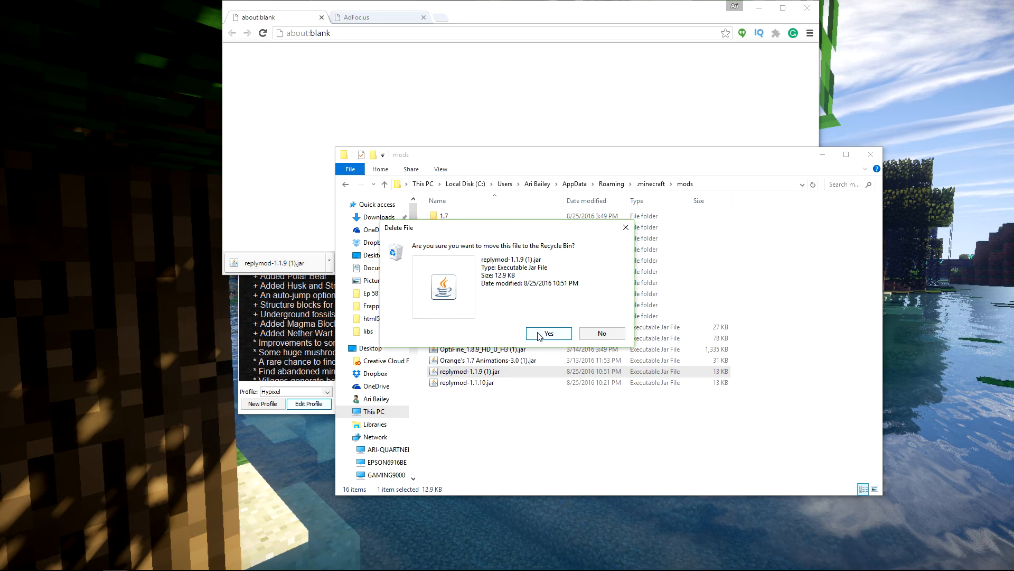
Step: Confirm moving the duplicate jar to the Recycle Bin
click(547, 333)
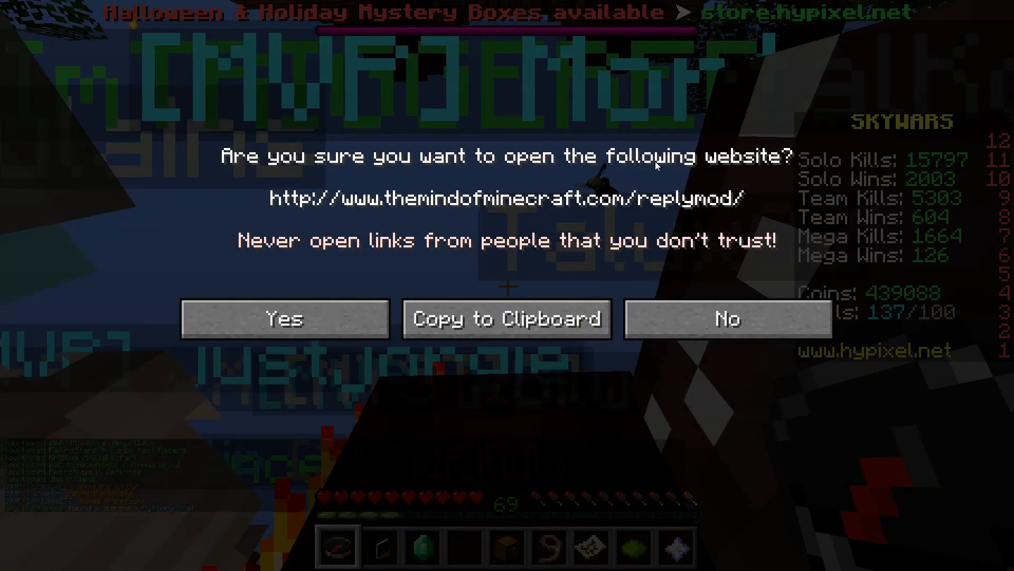
Step: Decline the replymod website prompt and run /replymod in chat
click(726, 318)
text(/)
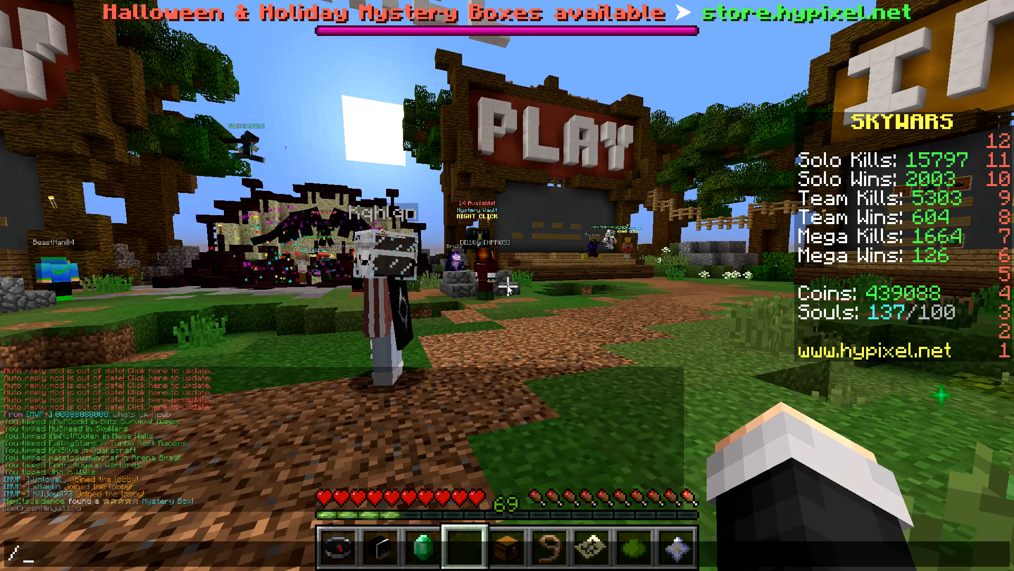
key(Escape)
text(r)
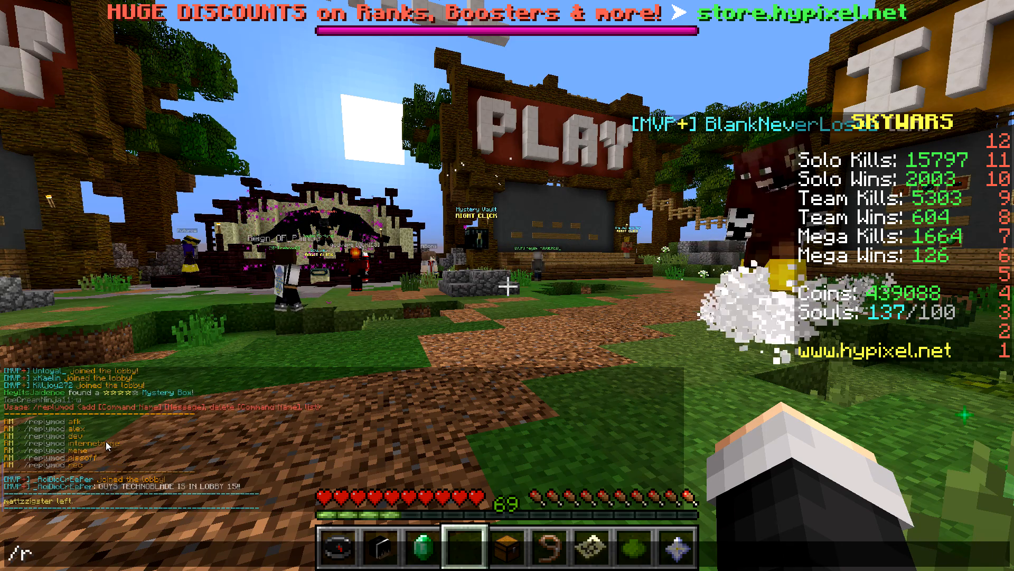
Step: Enter /replymod add testing I am testing creating a command
text(eply)
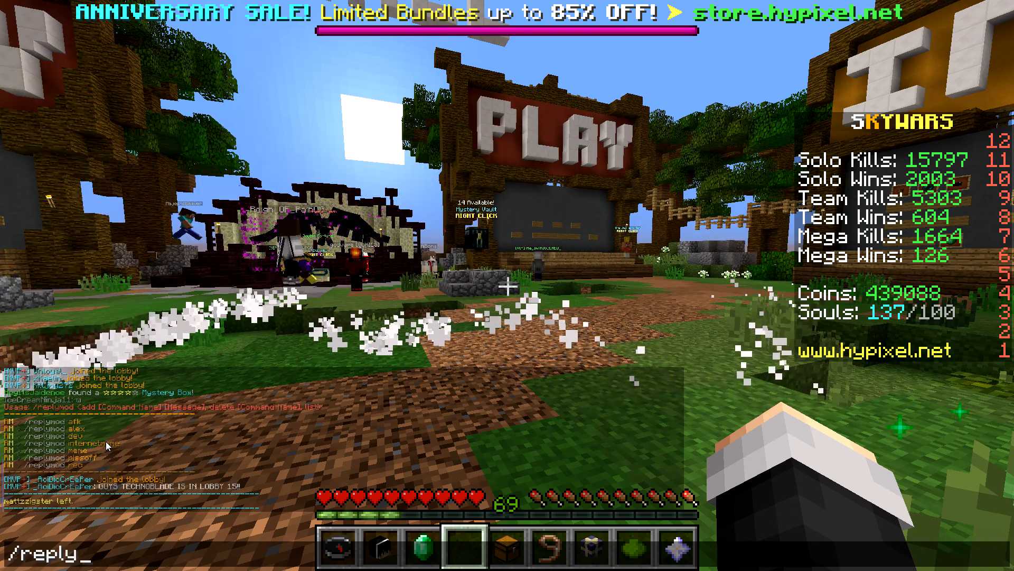
text(mod)
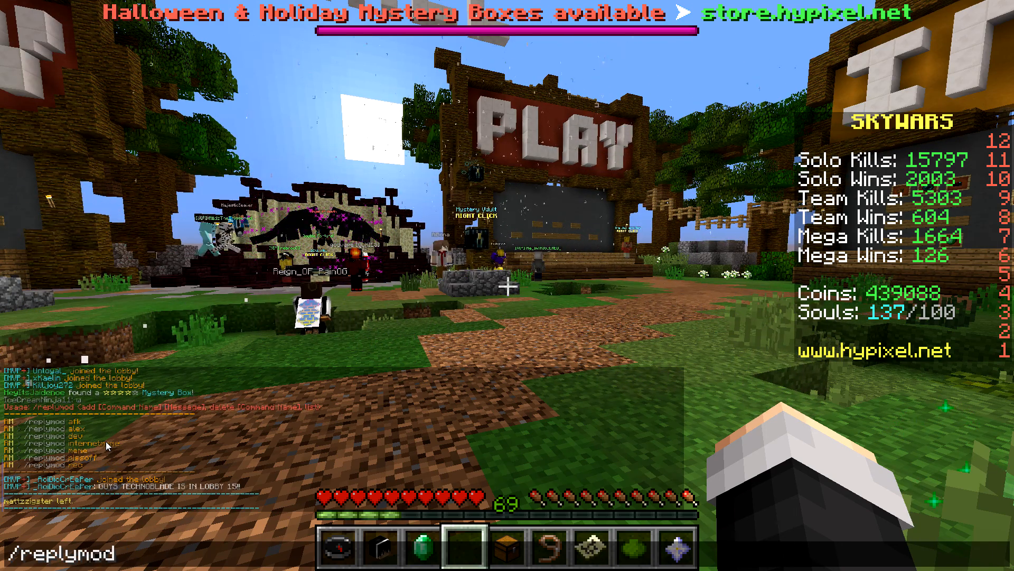
text(add)
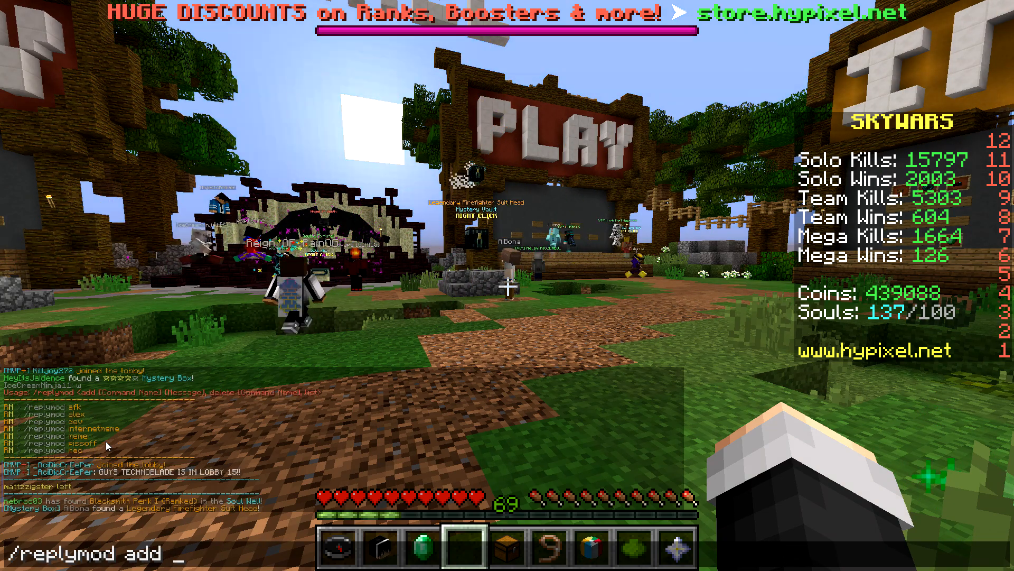
text(testing)
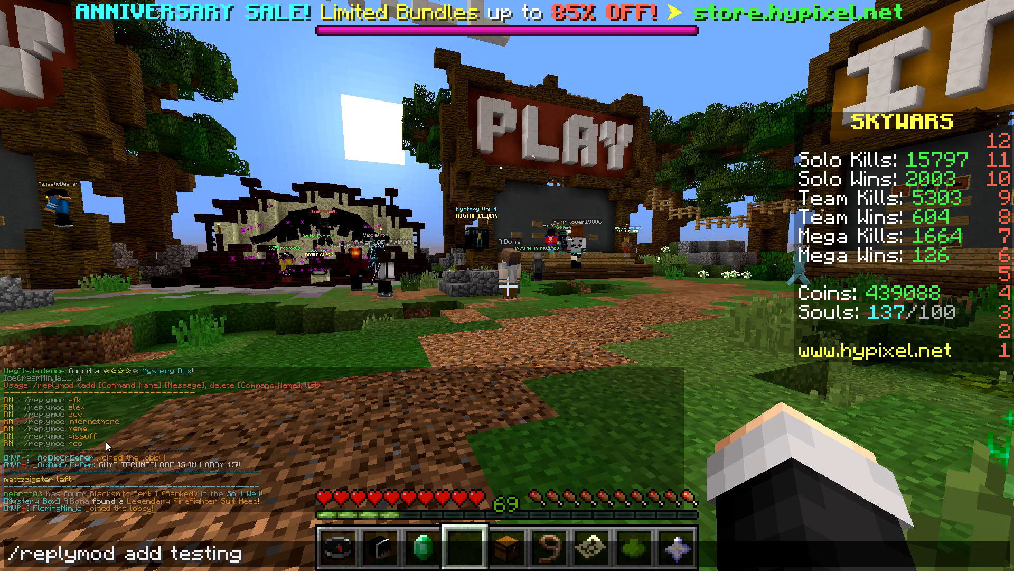
text(I am testing creating)
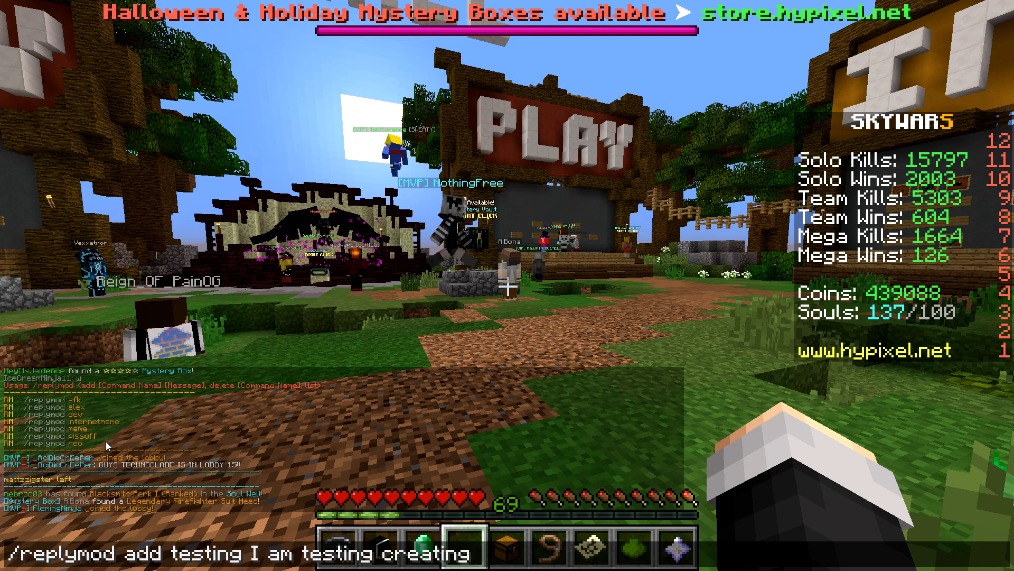
text(a command)
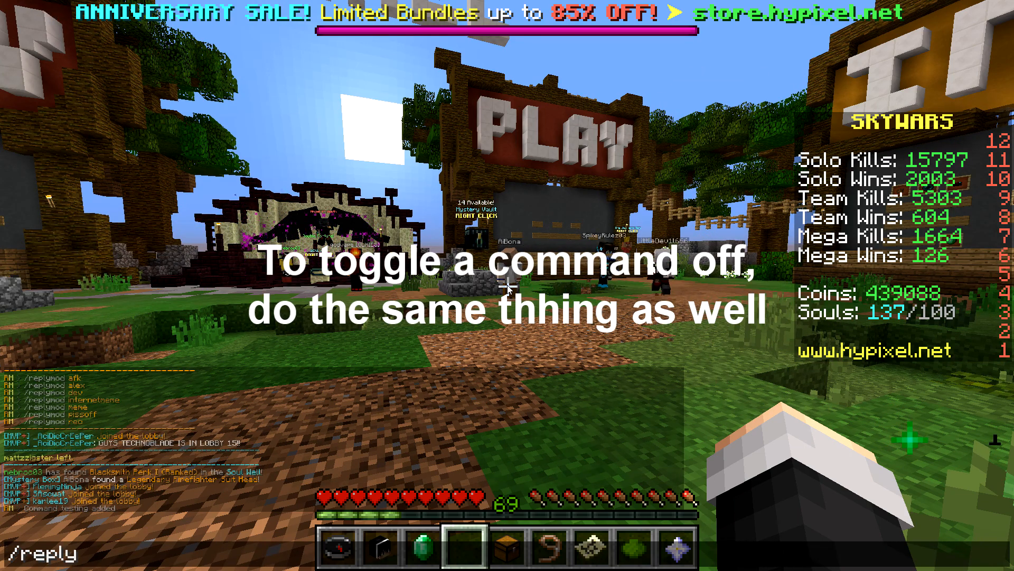
Step: Toggle the testing reply command on with /replymod toggle testing so it sends its test message
text(mod t)
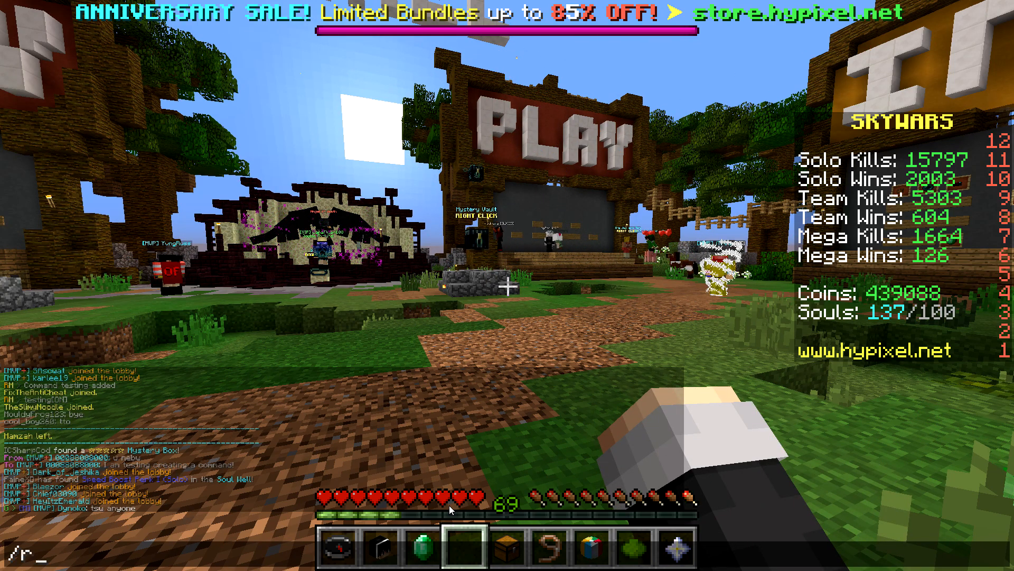
Step: List the reply commands with /replymod, then delete the testing command with /replymod delete testing
text(eplymo)
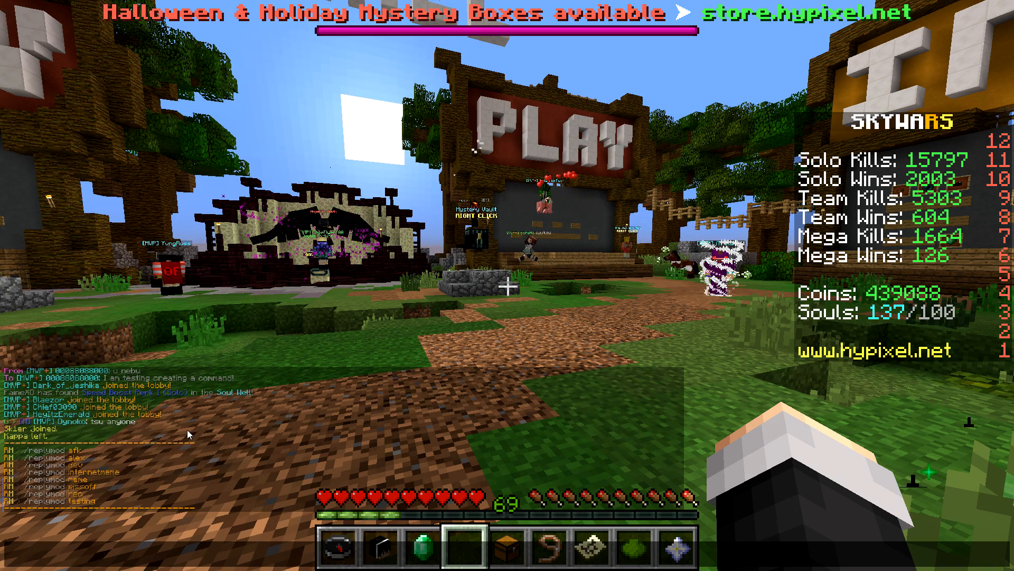
text(/replym)
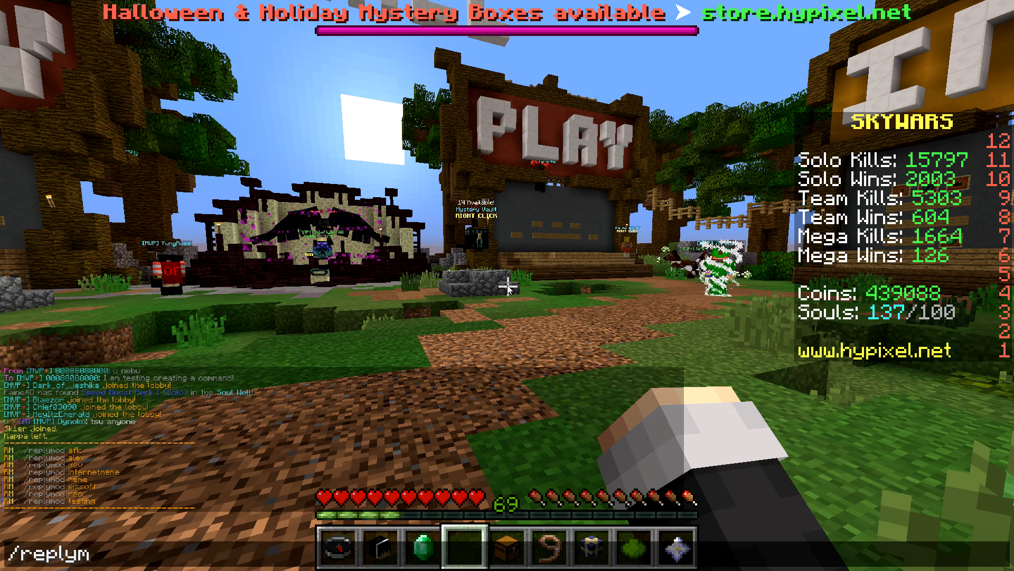
text(od)
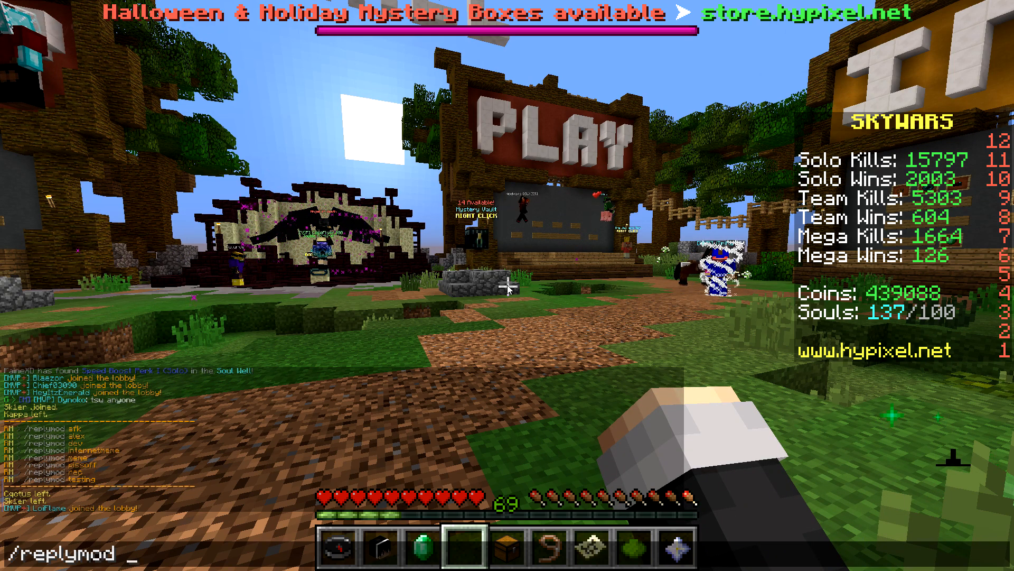
text(delete te)
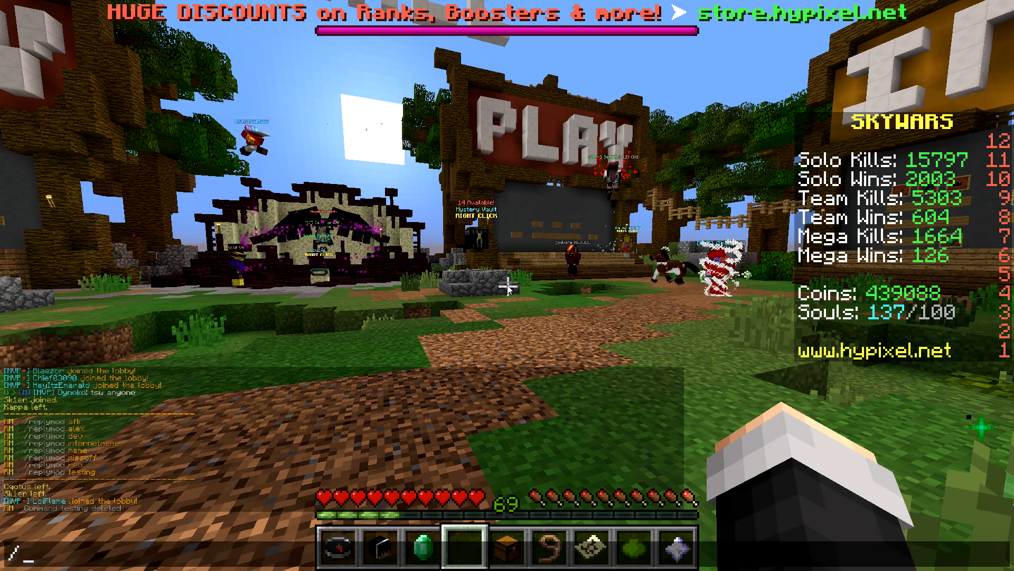
text(/replymod)
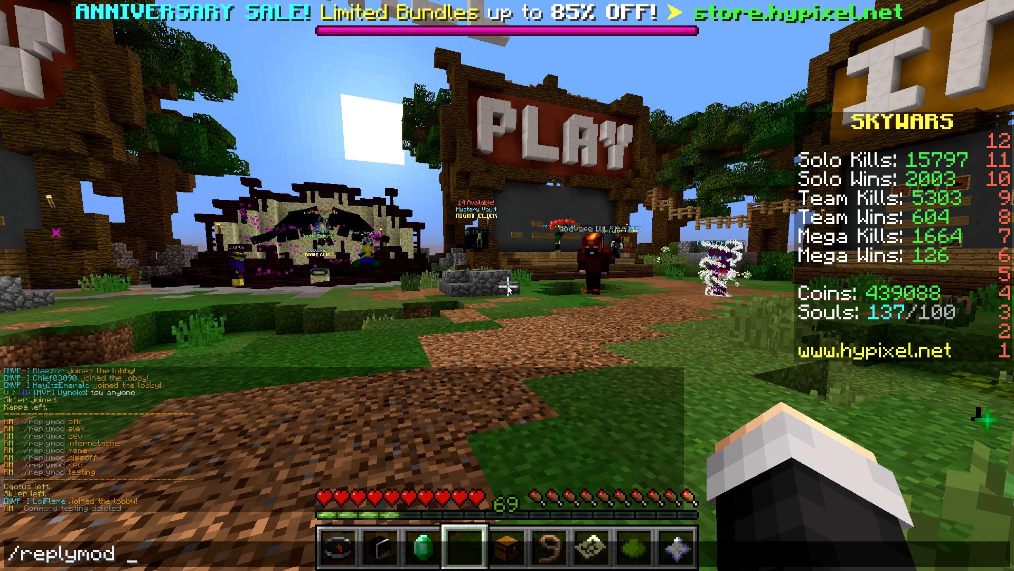